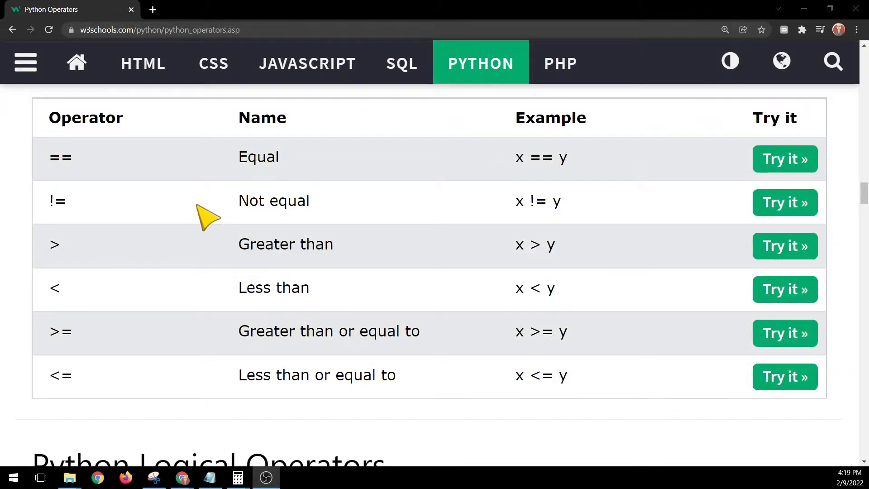
mouse_move(178, 222)
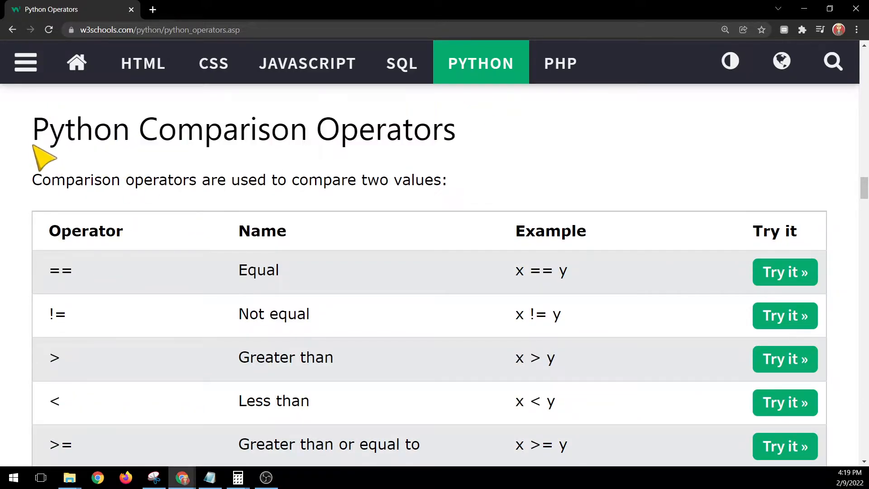
mouse_move(76, 62)
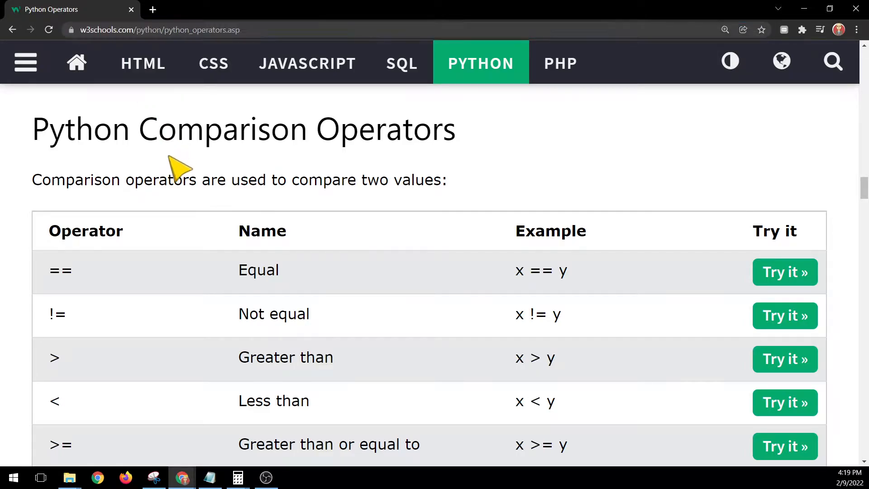
Step: Browse the Python operators page to find the comparison operators table
left_click(25, 62)
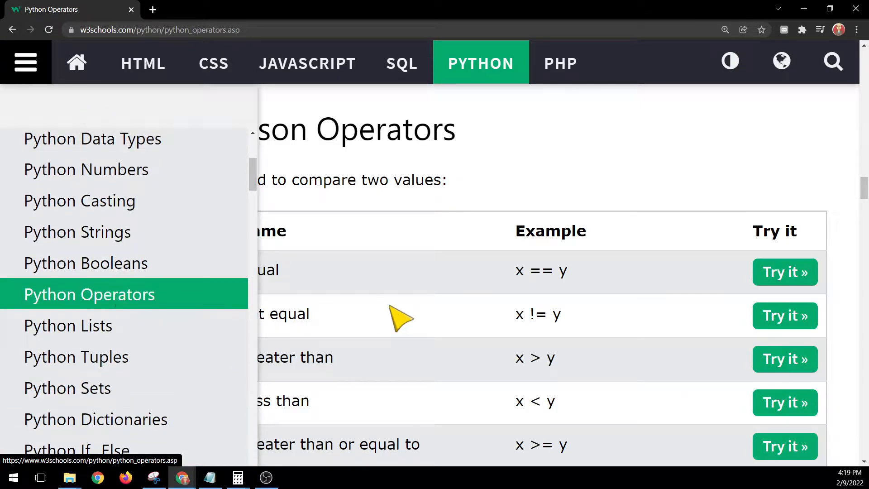
mouse_move(150, 133)
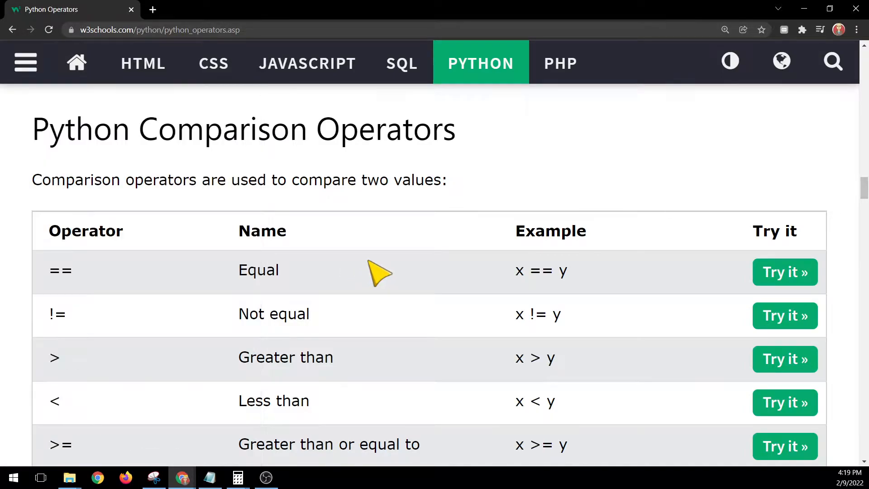
scroll("down", 3)
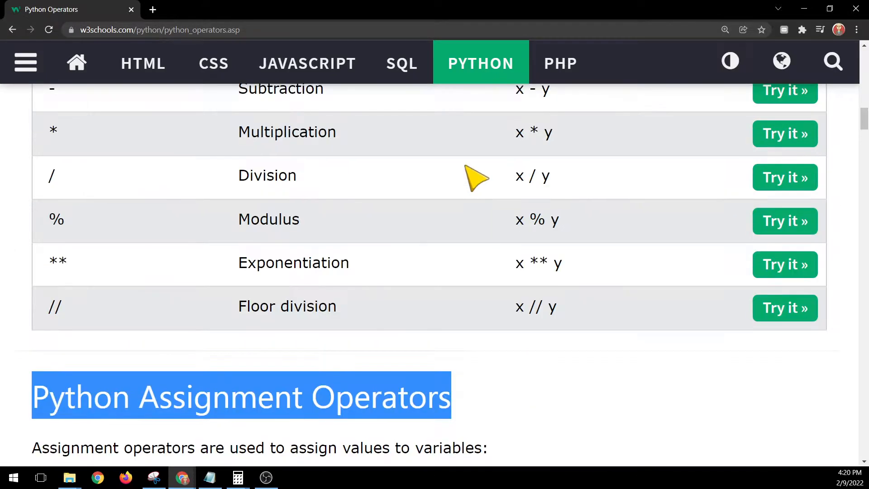
scroll("up", 3)
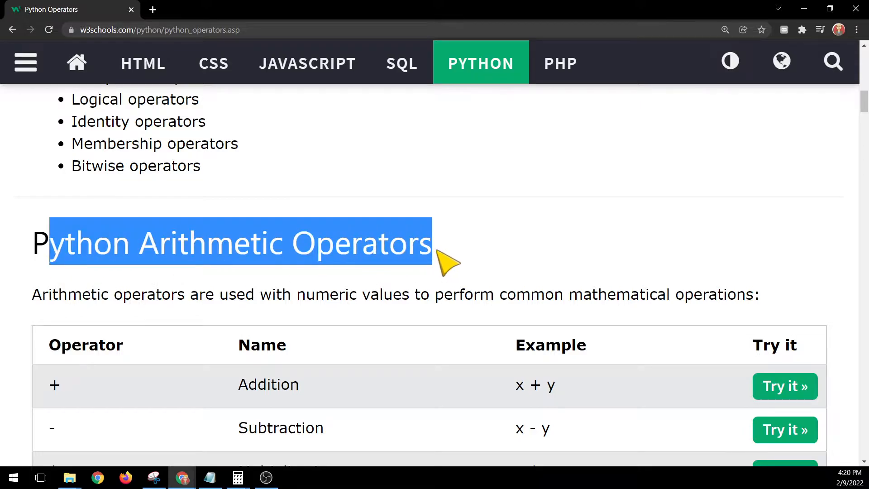
scroll("up", 3)
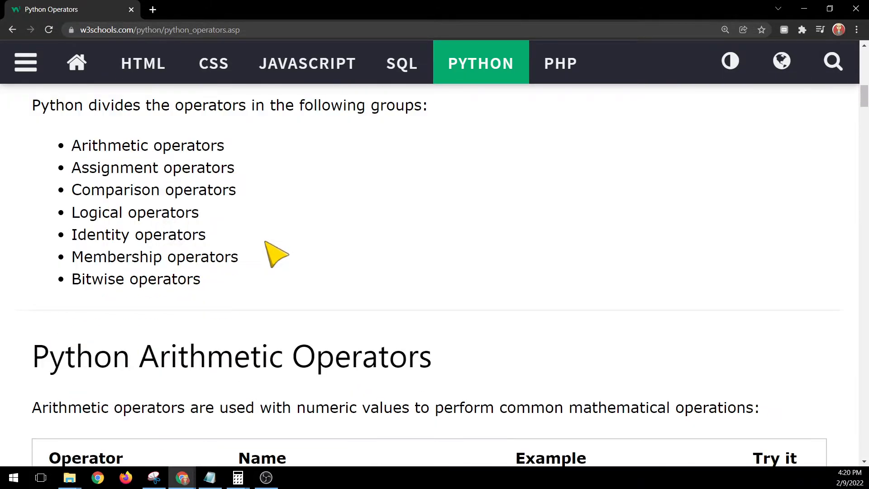
mouse_move(177, 150)
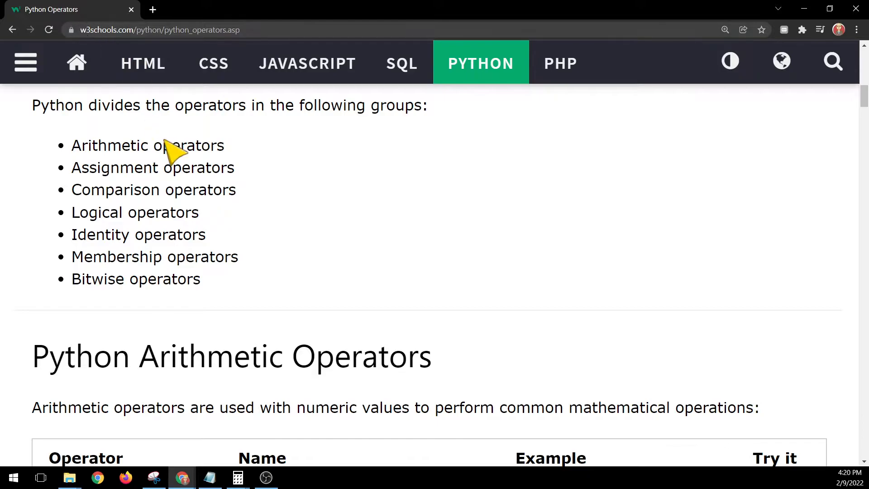
scroll("down", 3)
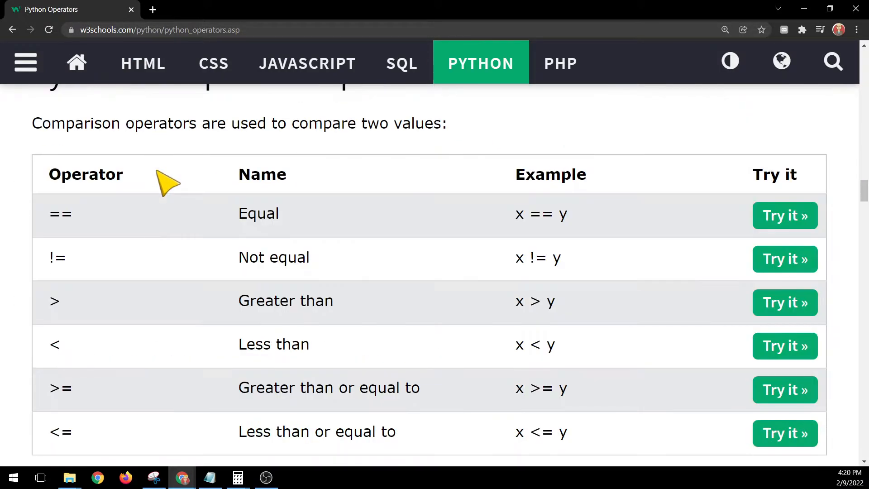
scroll("down", 3)
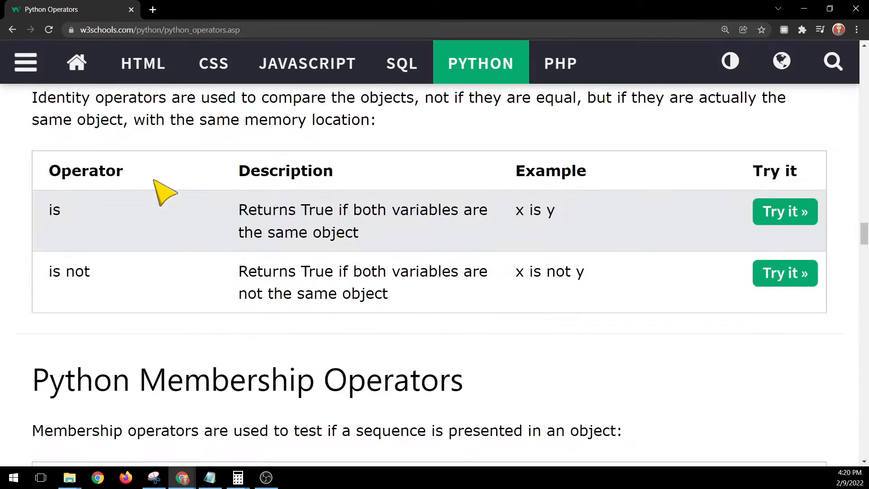
scroll("up", 3)
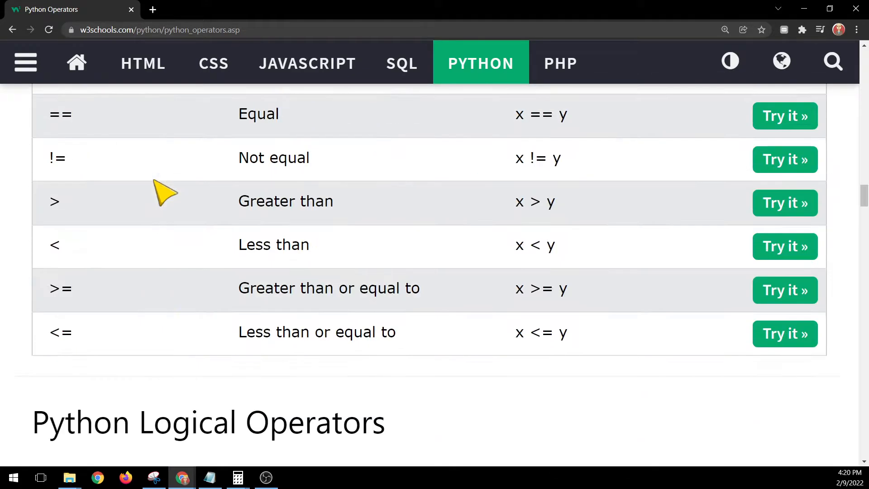
scroll("up", 3)
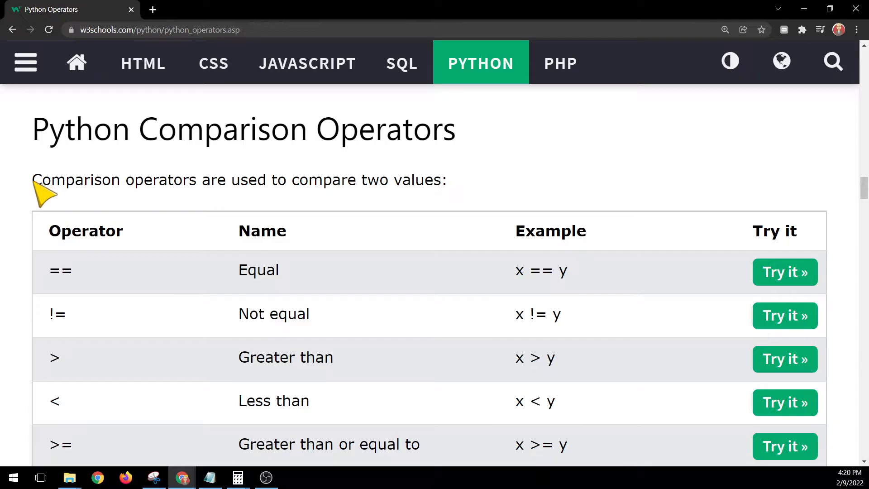
left_click_drag(32, 180, 200, 180)
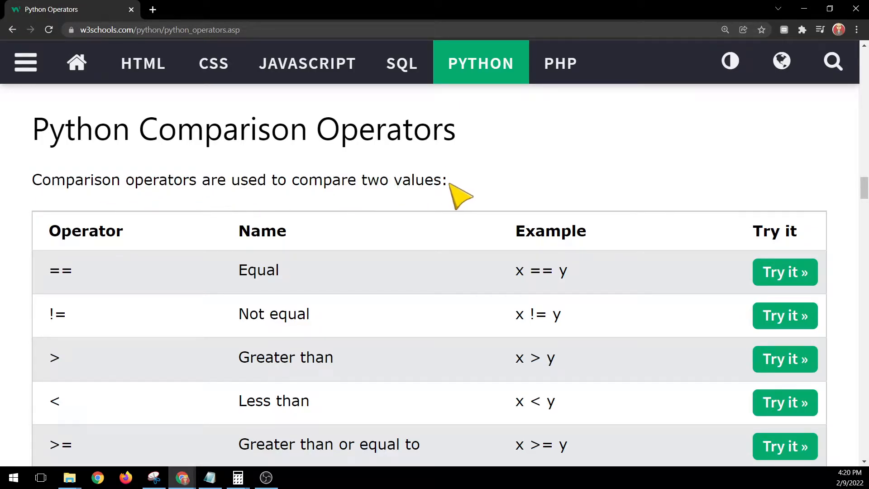
mouse_move(217, 276)
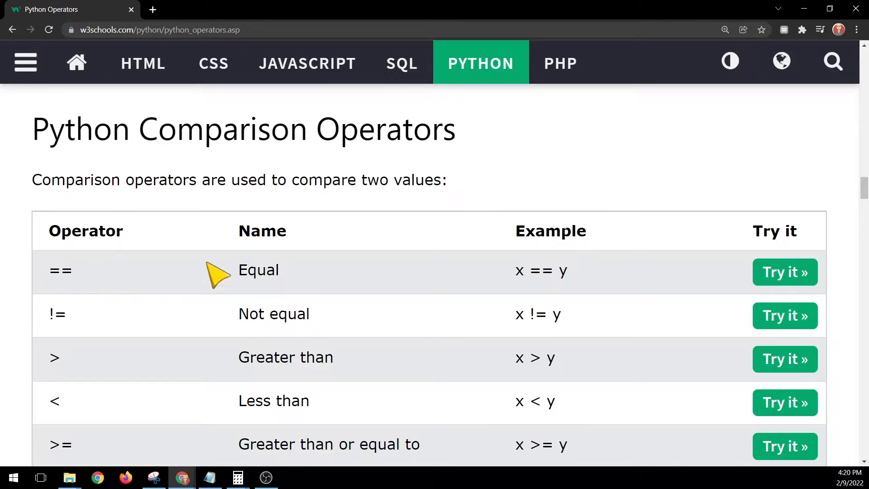
Step: Highlight the == Equal row and start editing its Tryit example code
scroll("down", 3)
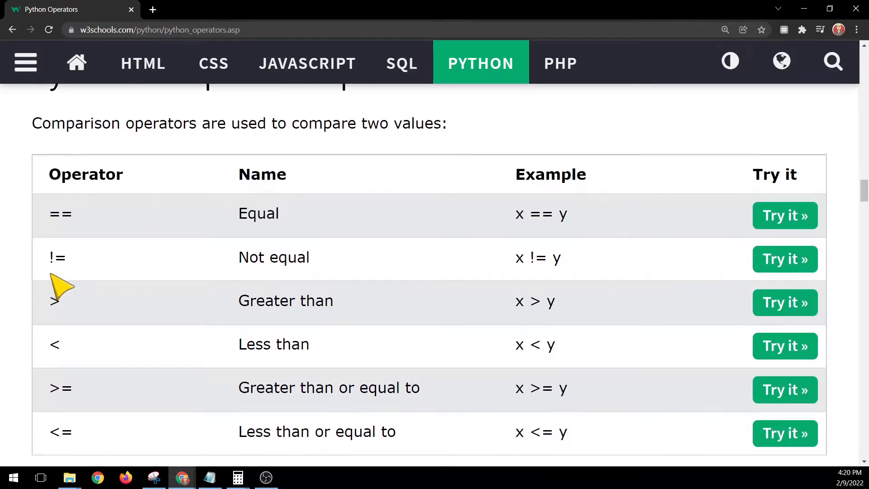
mouse_move(133, 245)
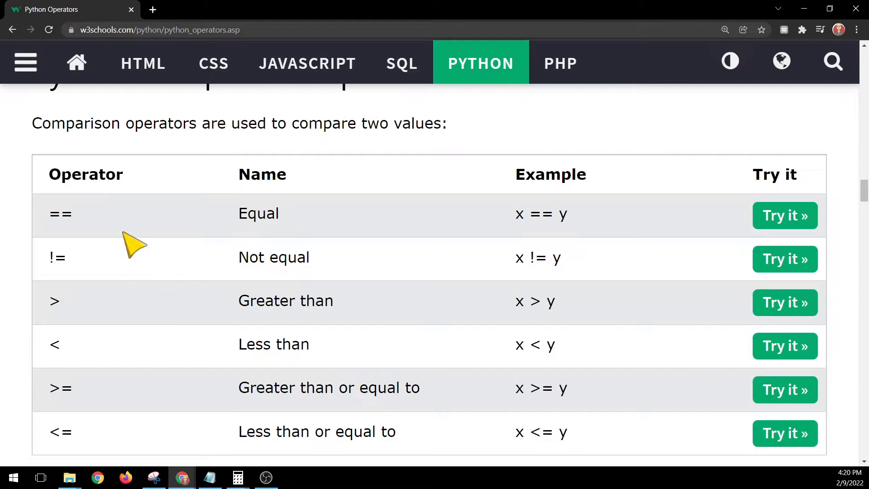
double_click(59, 213)
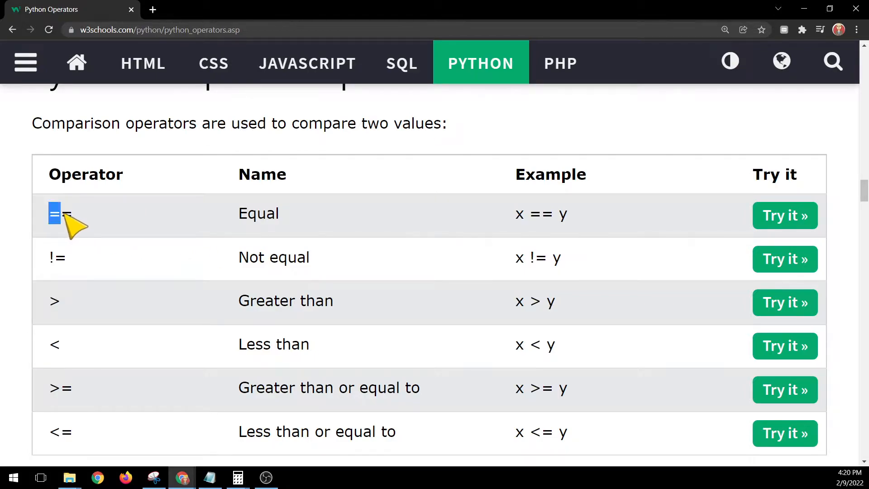
double_click(258, 213)
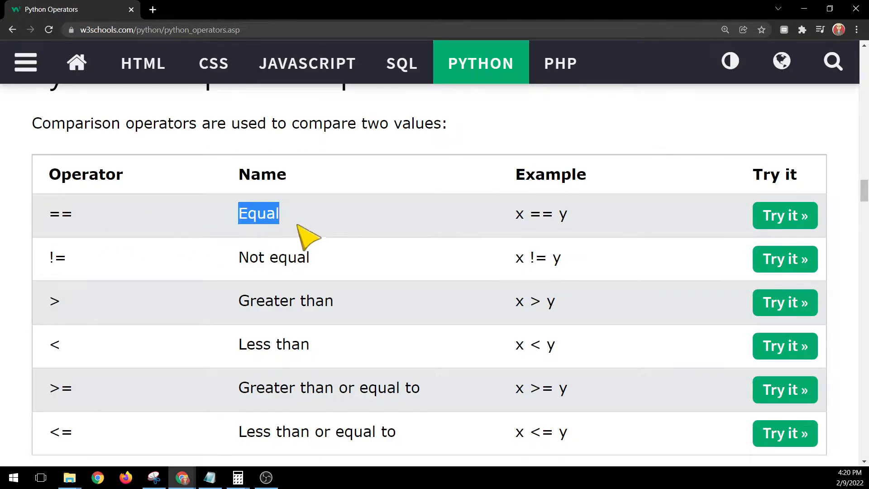
mouse_move(513, 230)
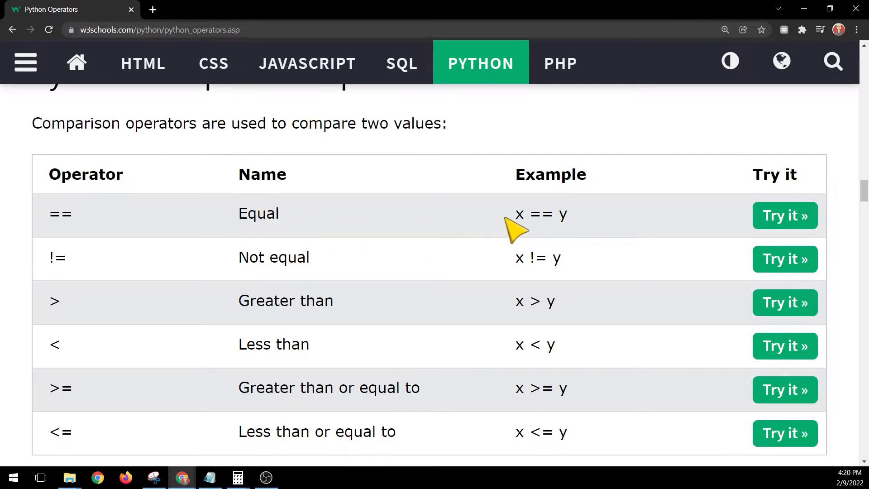
mouse_move(100, 287)
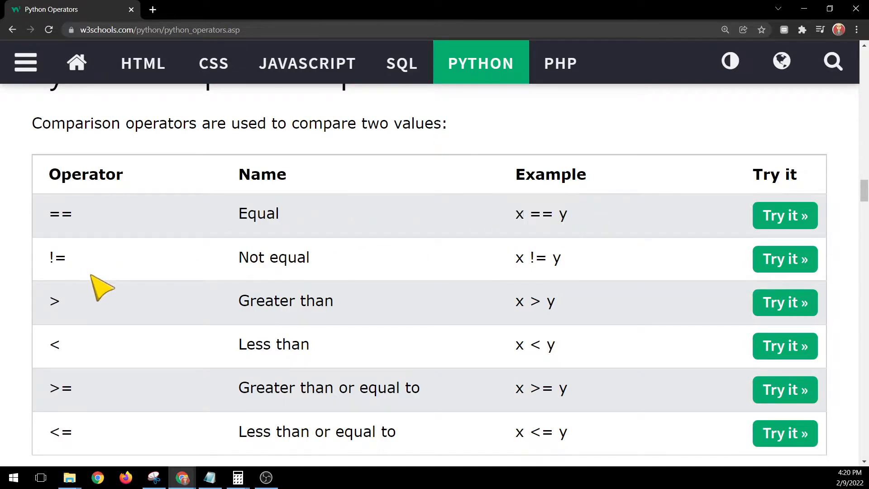
mouse_move(254, 324)
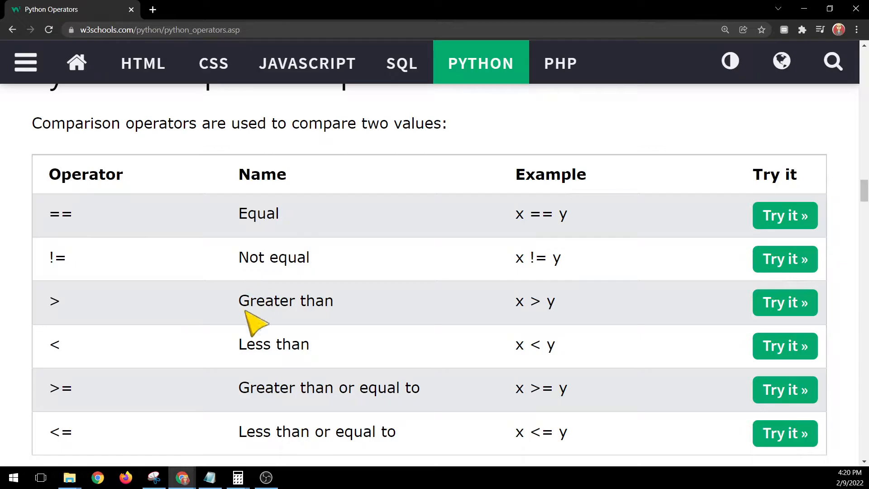
mouse_move(754, 259)
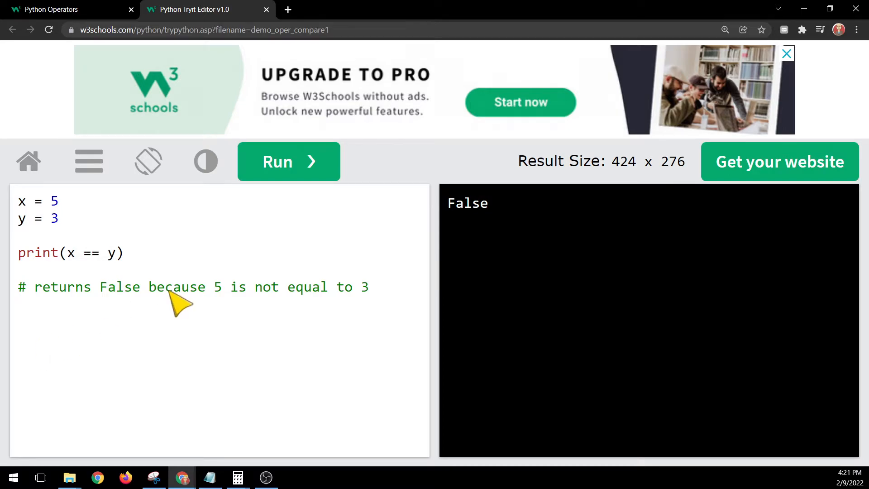
left_click(19, 200)
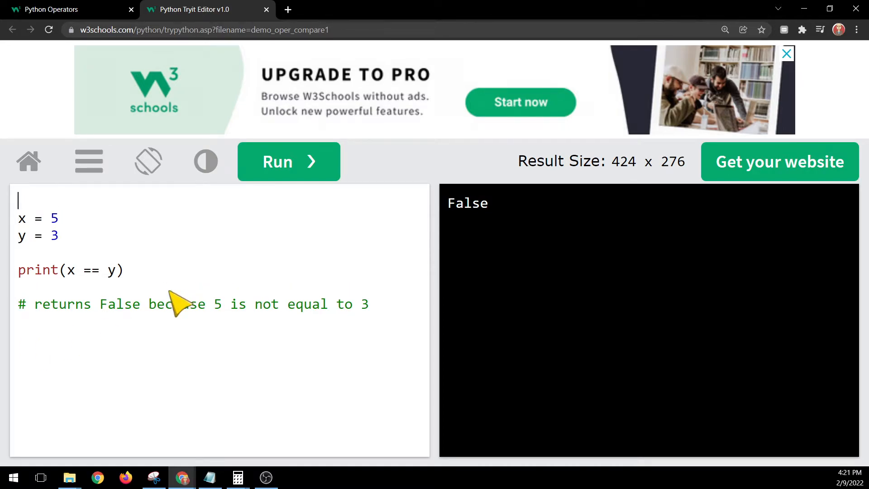
Step: Wrap the original code in triple quotes and type x = 5, y = 3, print(x == y) below
type("\"\"\"")
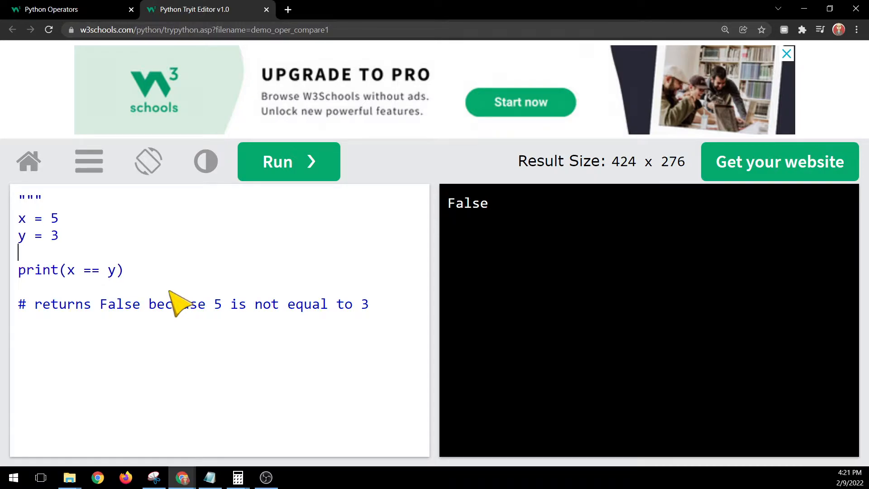
type("\"\"\"")
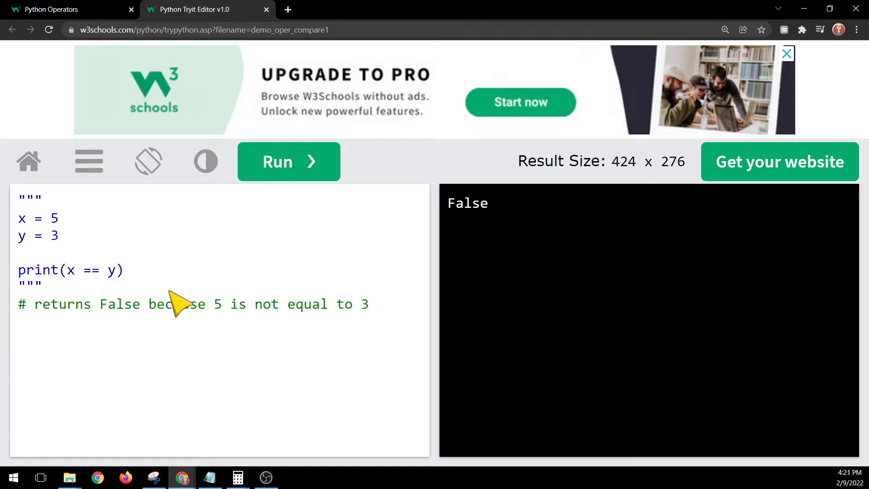
type("x -")
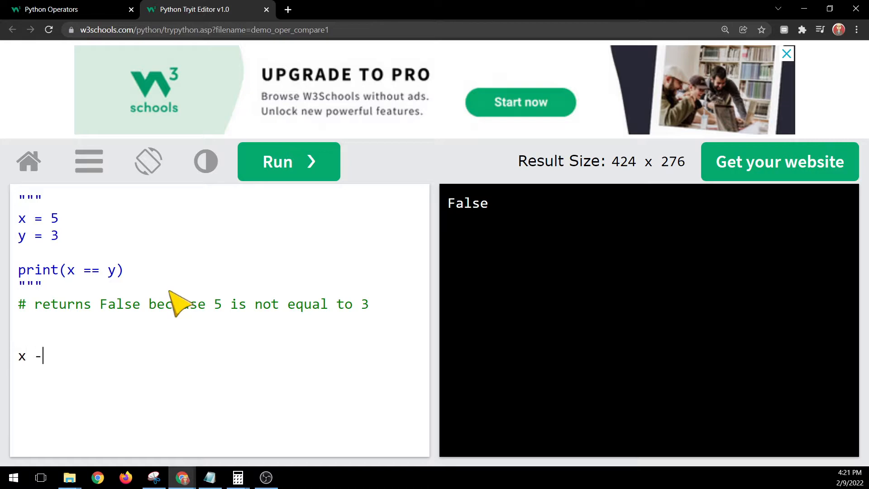
type("= 5")
type("y")
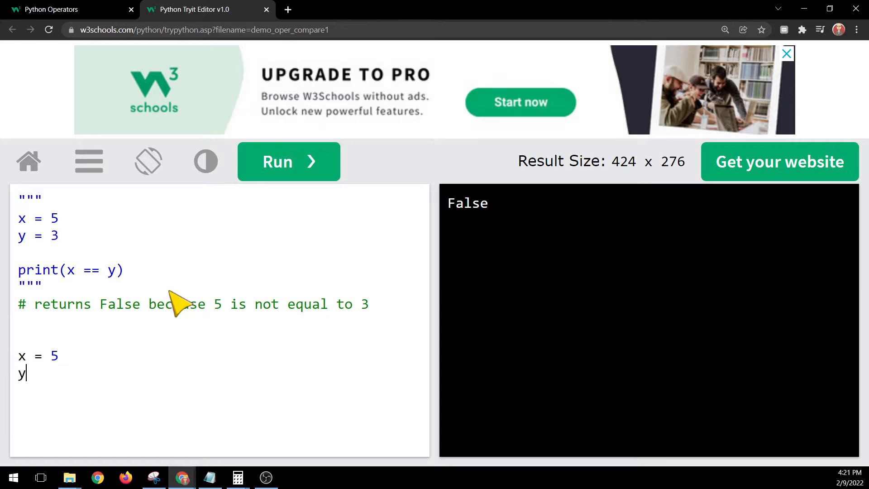
type("= 3")
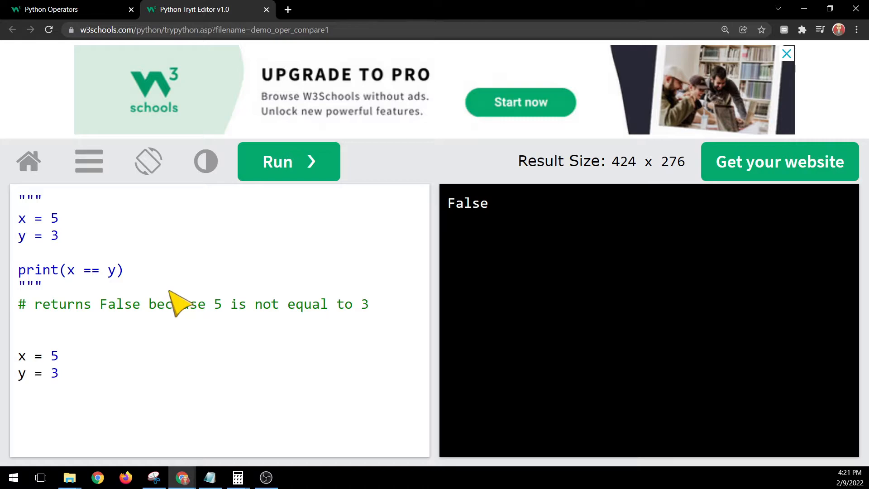
type("print(")
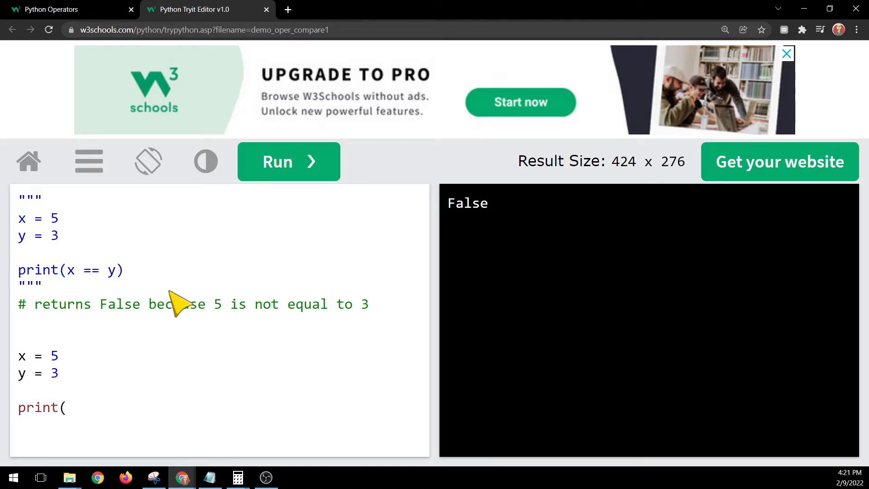
type("x ==")
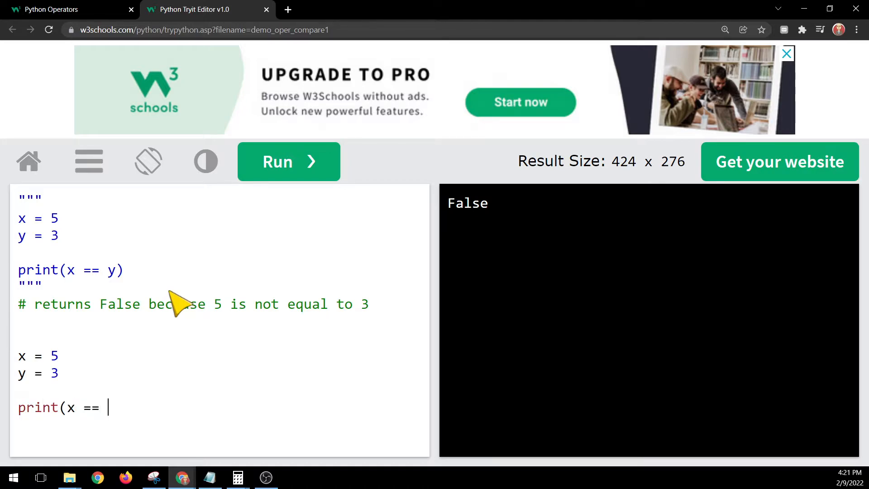
type("y)")
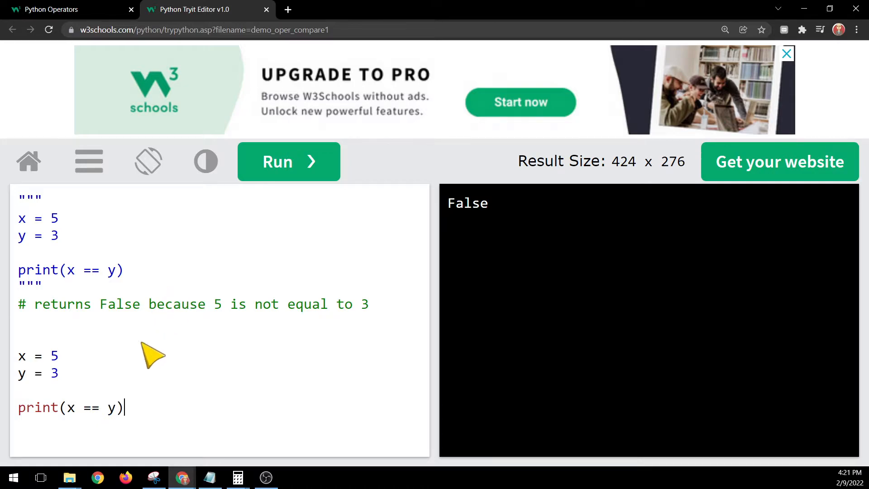
double_click(90, 407)
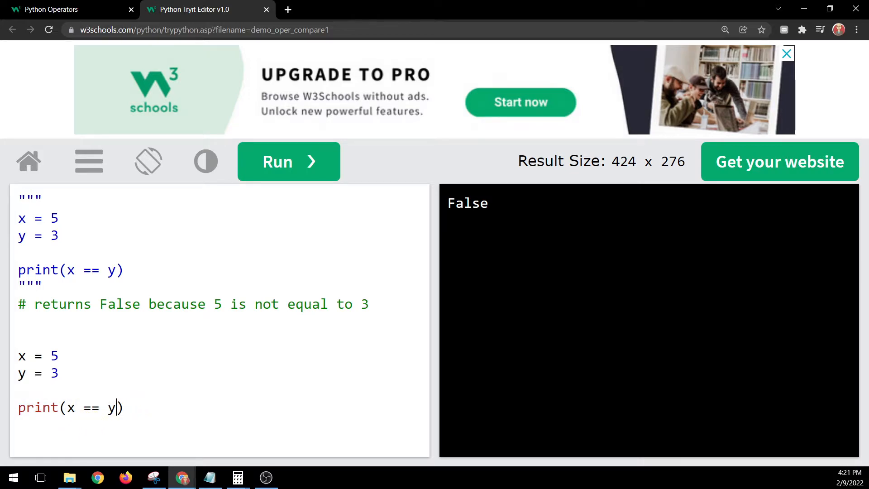
double_click(71, 408)
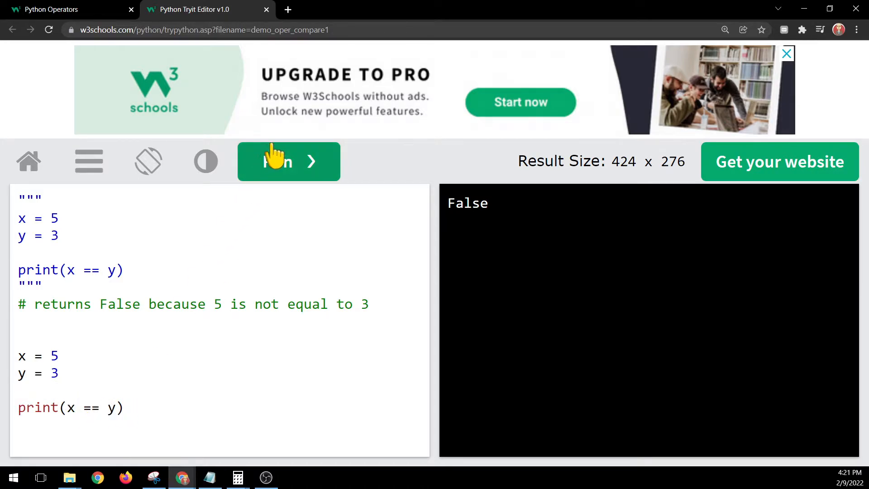
Step: Run the 5 == 3 check, then change y to 5 and rerun to print True
left_click(288, 161)
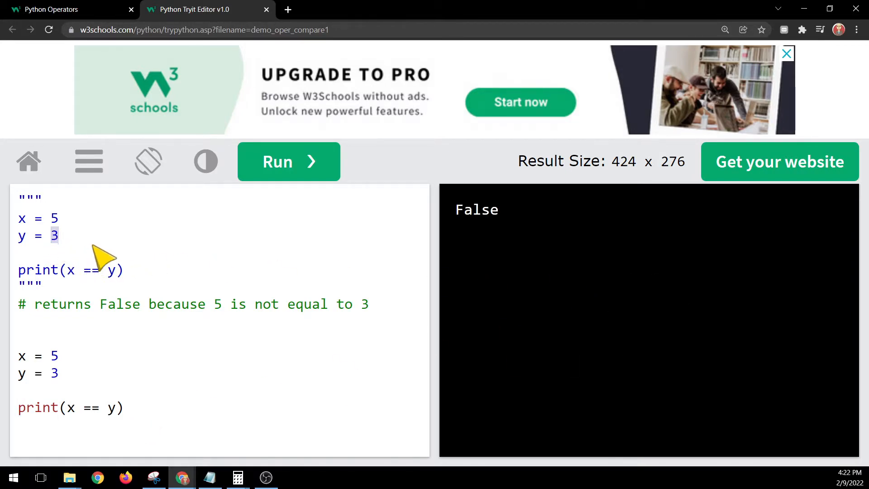
left_click(288, 162)
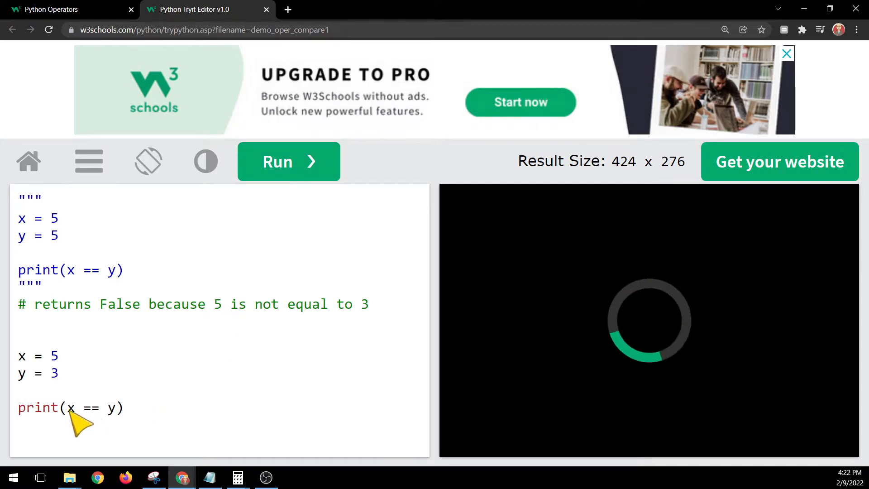
left_click_drag(68, 408, 119, 408)
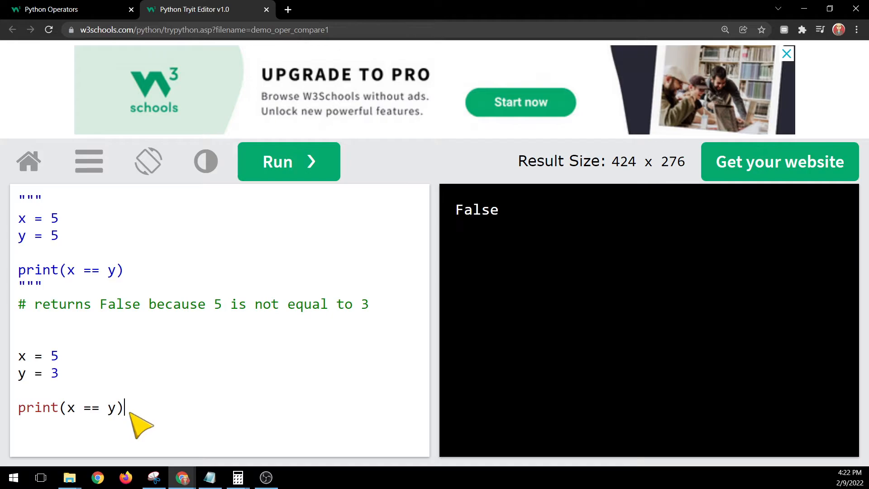
left_click(75, 408)
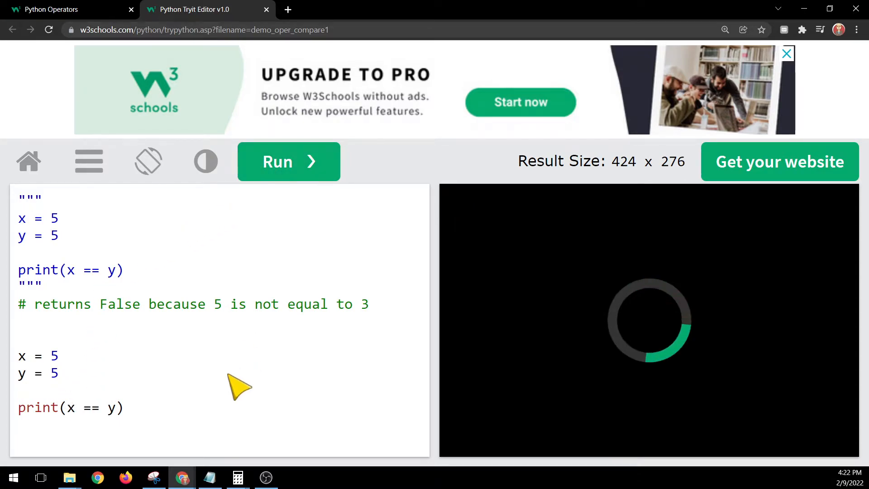
mouse_move(155, 421)
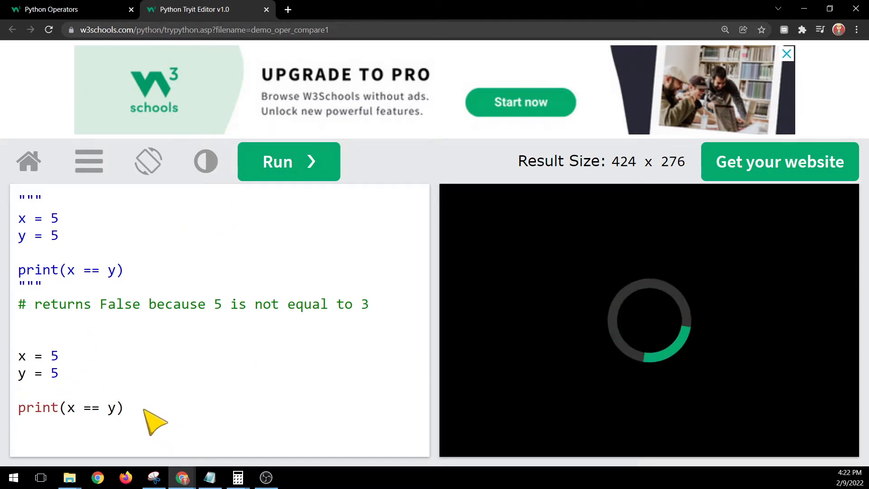
left_click(289, 161)
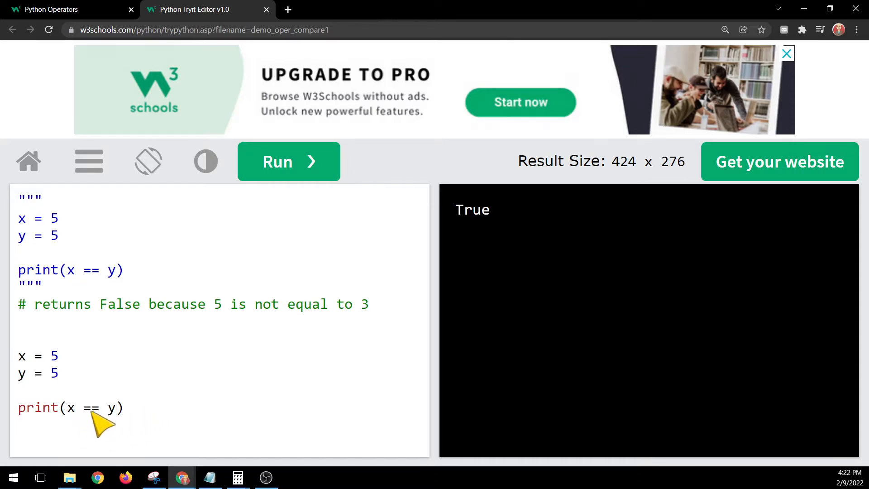
Step: Change the operator to === and run the code
left_click(103, 408)
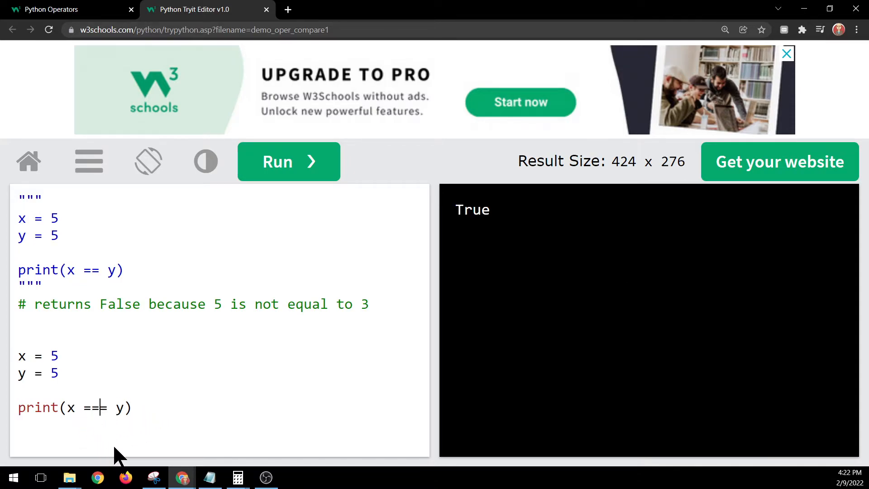
type("=")
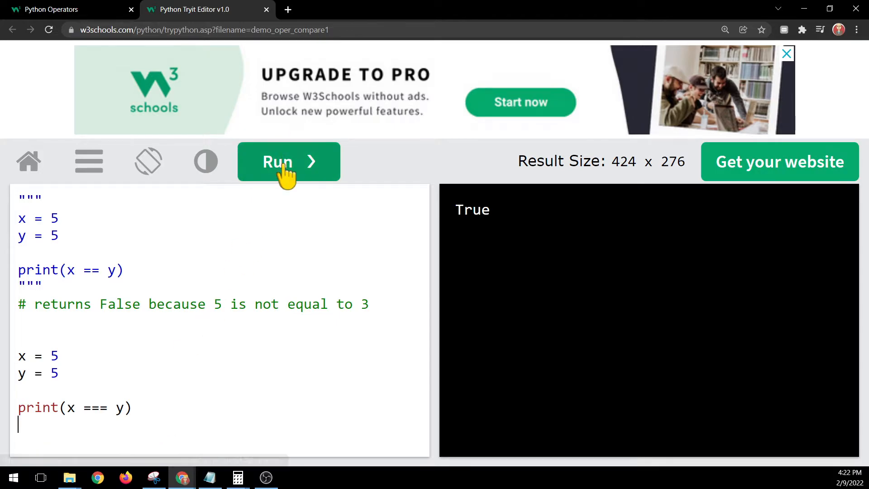
left_click(289, 161)
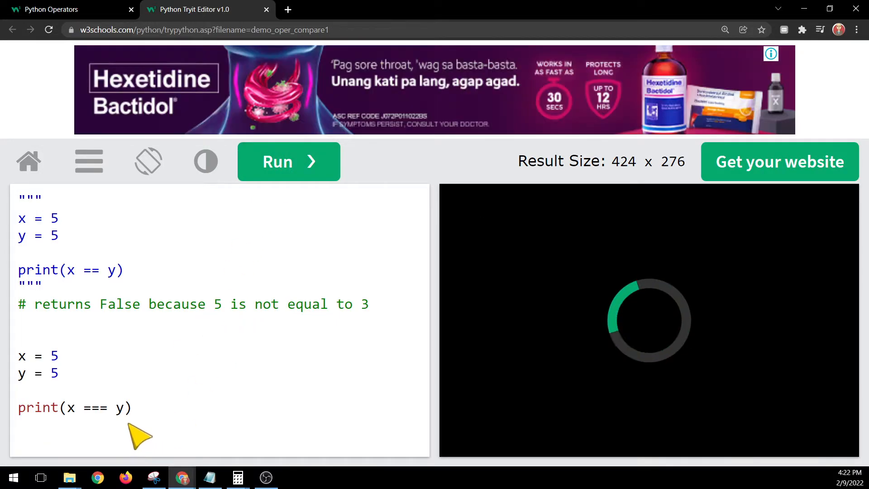
Step: Close the Tryit tab and open the Not equal (!=) example
left_click(288, 162)
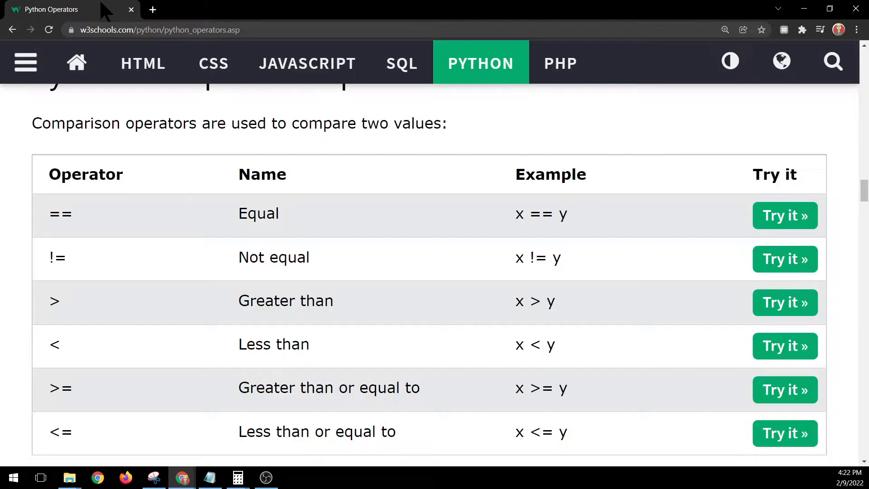
double_click(58, 257)
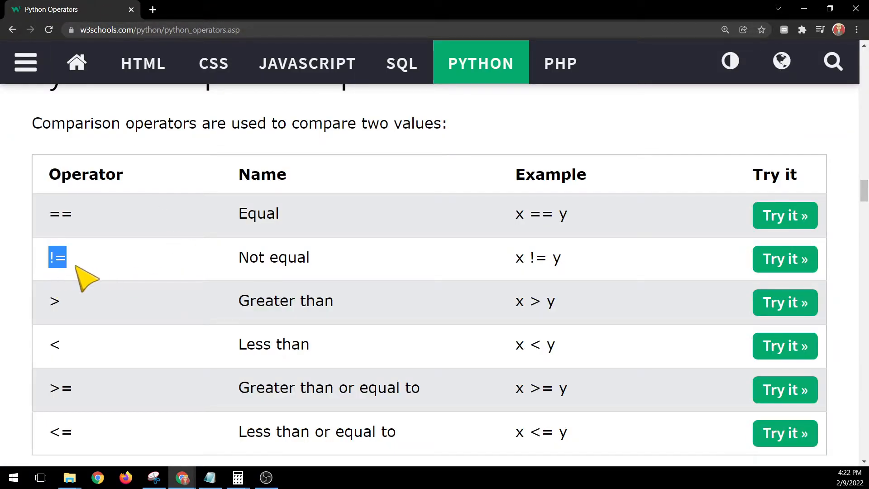
left_click(784, 259)
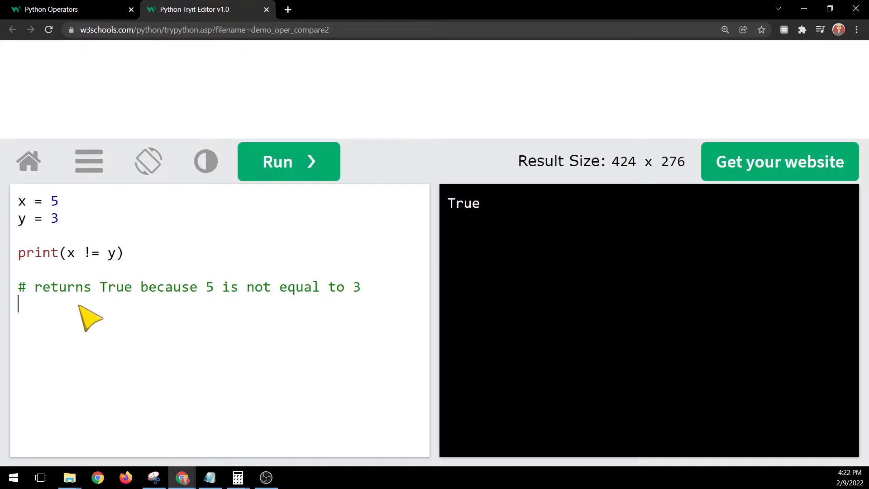
Step: Run the Not equal example, printing True, and comment out print(x != y) with #
double_click(90, 252)
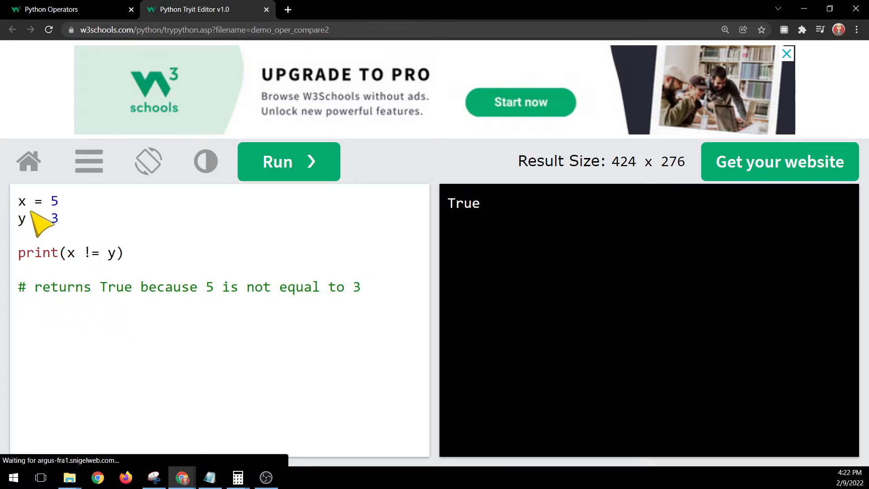
mouse_move(120, 324)
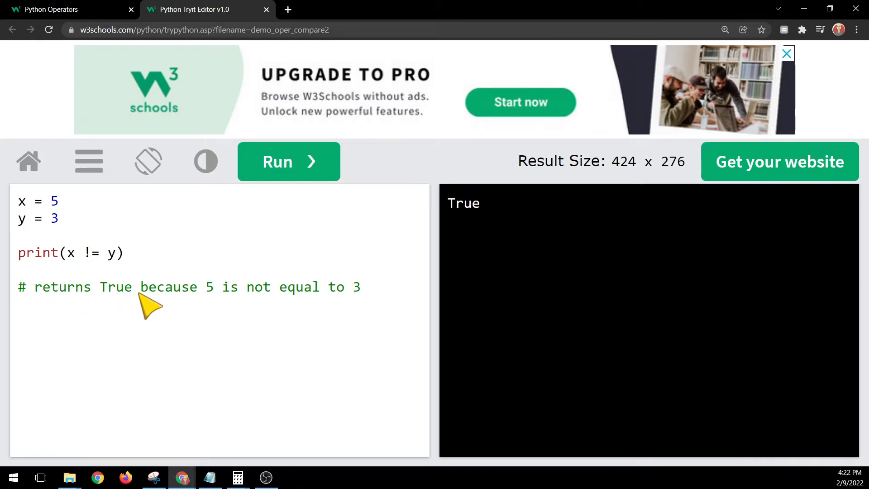
mouse_move(320, 298)
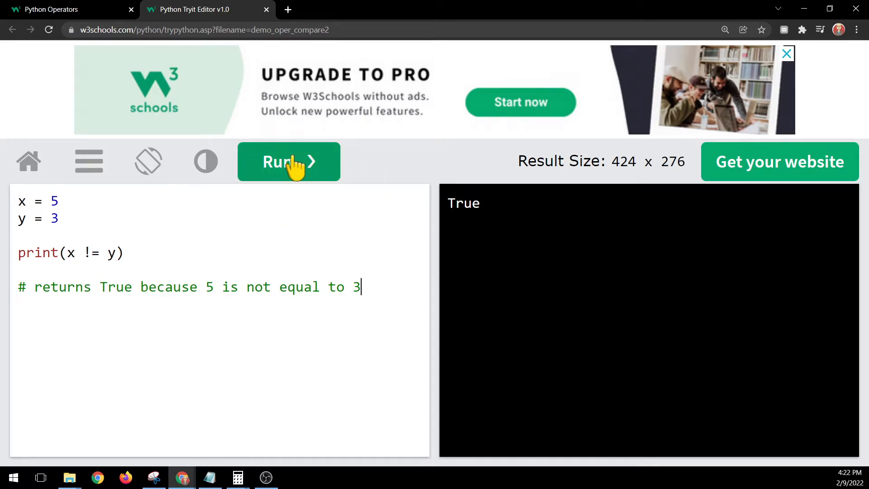
left_click(288, 161)
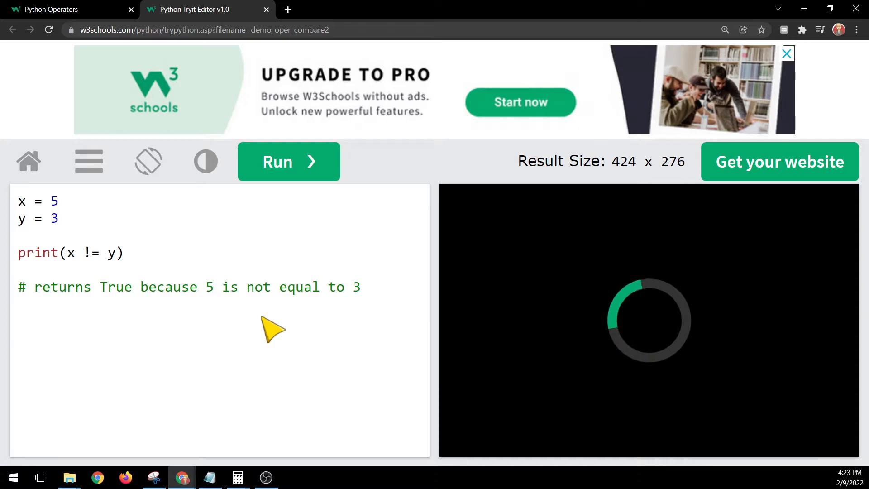
left_click(288, 161)
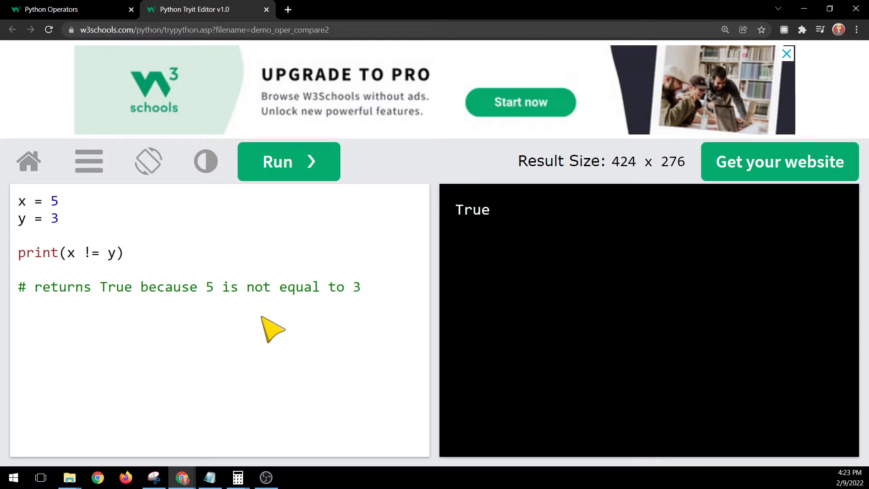
type("#")
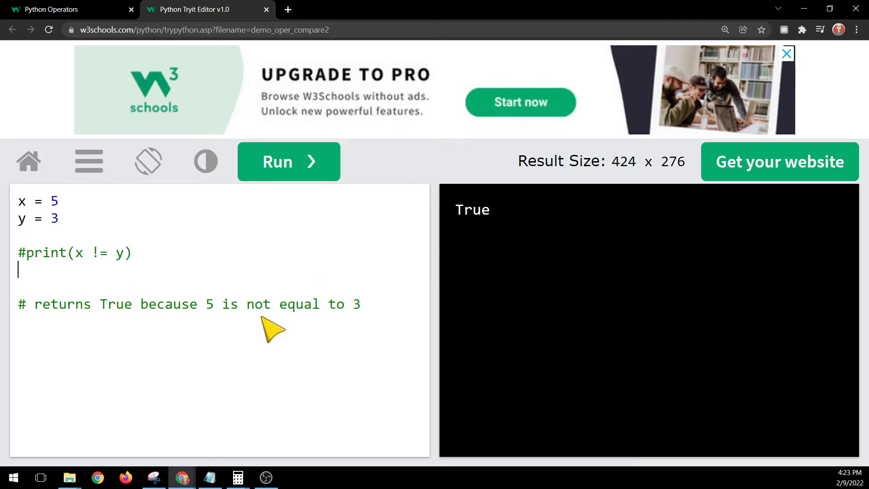
Step: Retype print(x != y) below the commented line and run it
type("print(x")
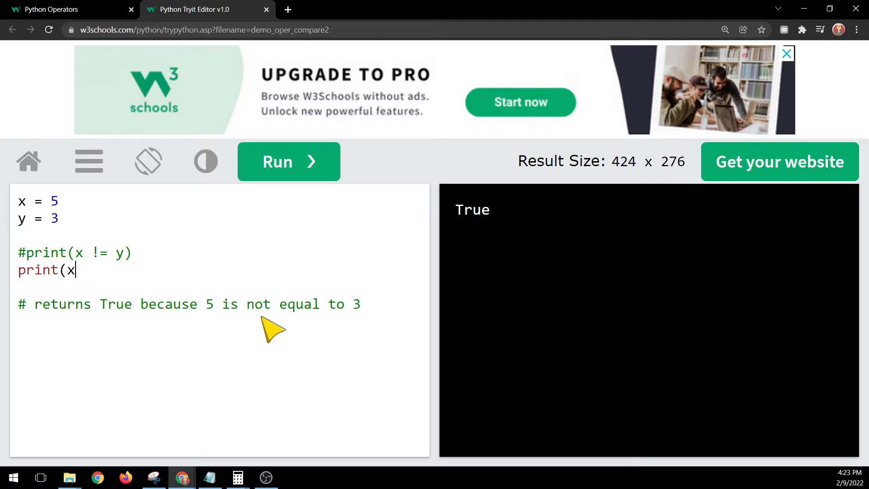
type("!")
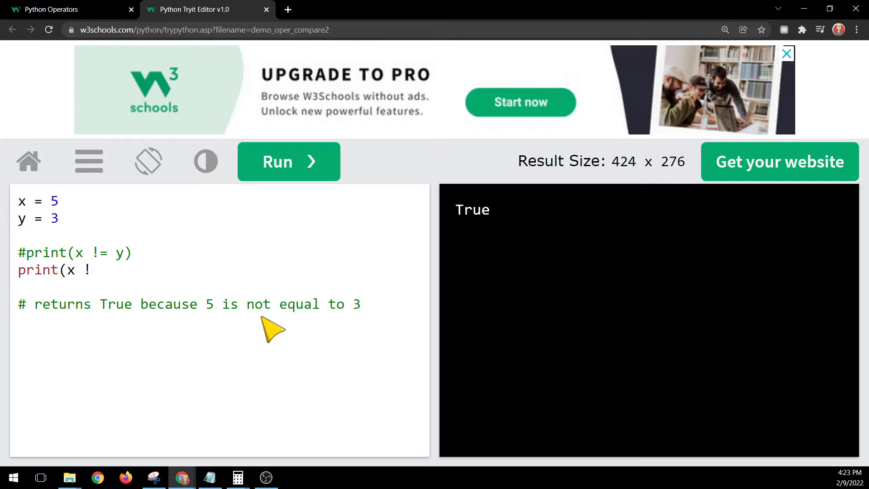
type("= y")
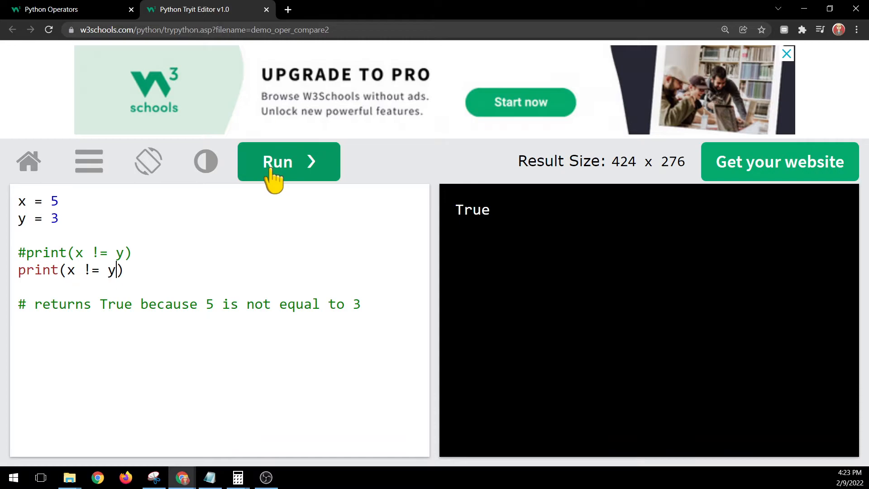
left_click(289, 161)
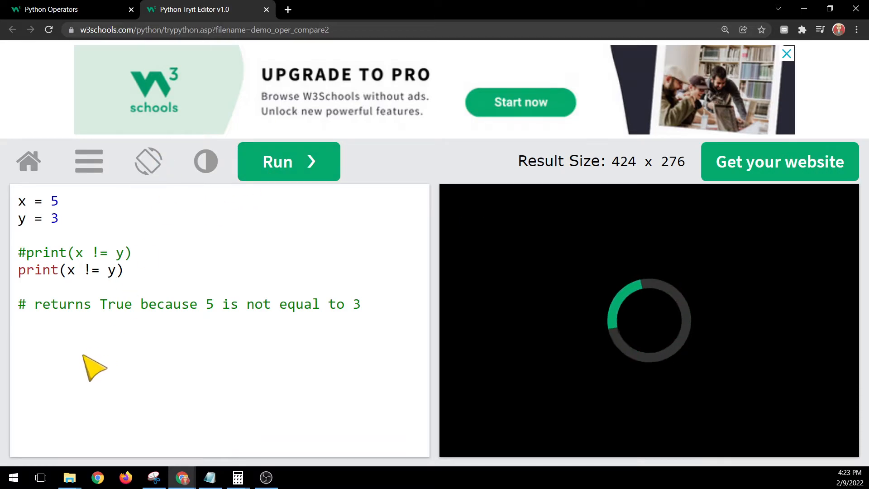
mouse_move(570, 321)
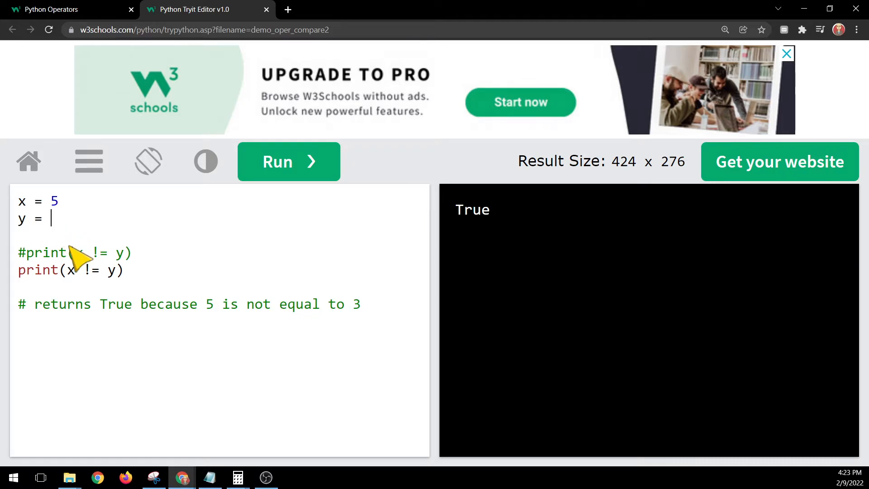
Step: Change y to 5, rerun the not-equal check, and close the tab
type("5")
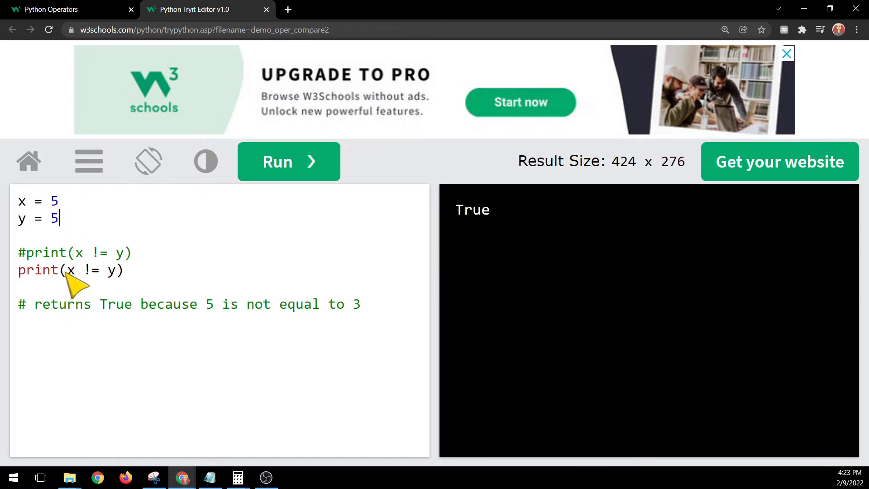
mouse_move(117, 288)
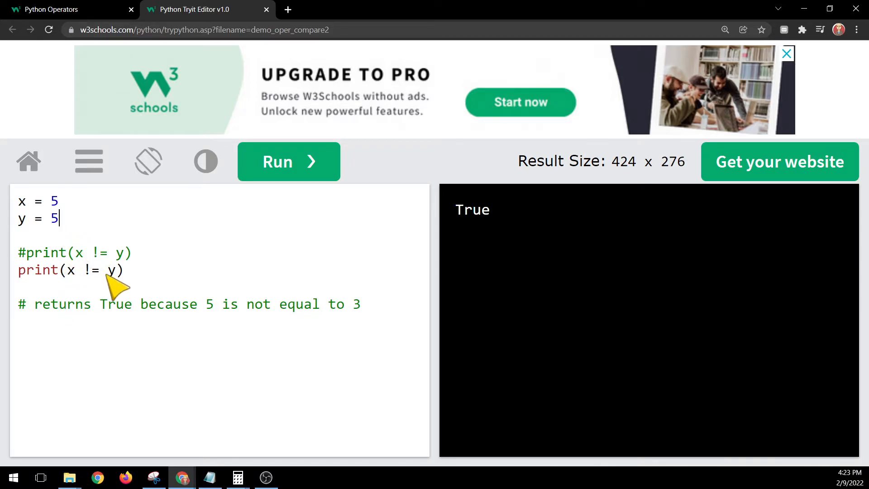
left_click(288, 161)
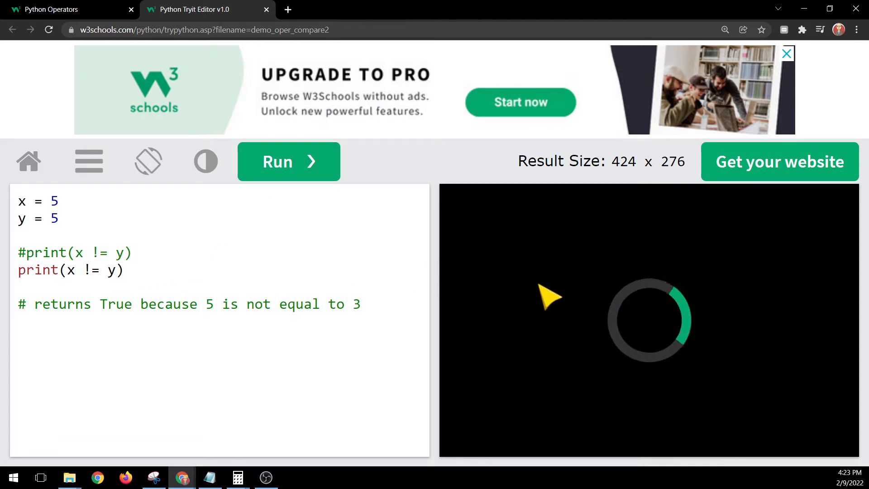
left_click(288, 162)
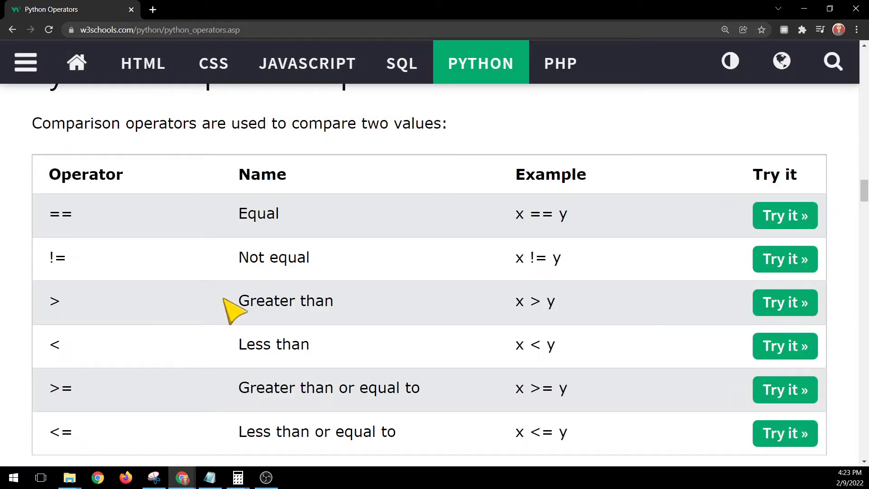
Step: Highlight the x > y expression and open its Greater than Tryit example
double_click(286, 300)
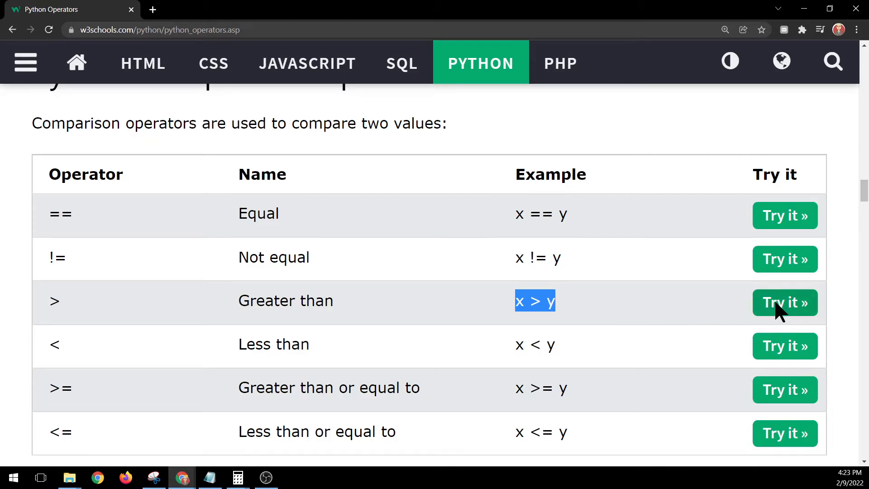
left_click(785, 303)
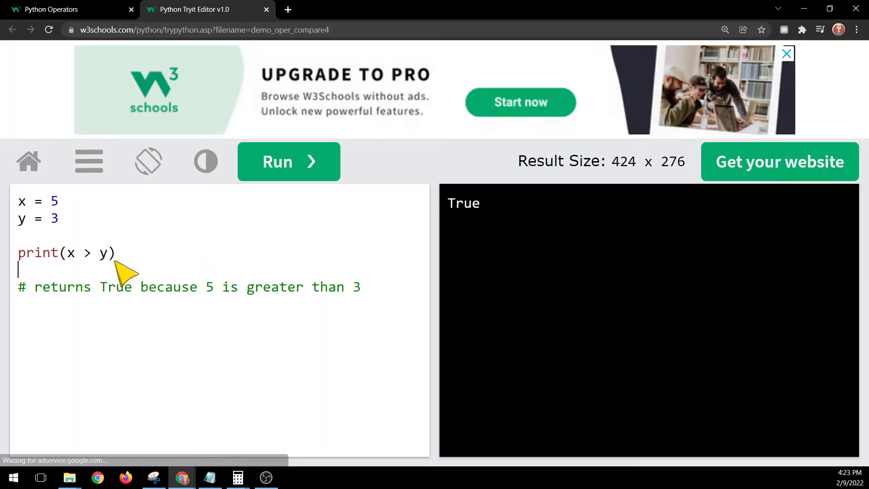
Step: Type a new print(x > y) line below the commented print statement
left_click(289, 161)
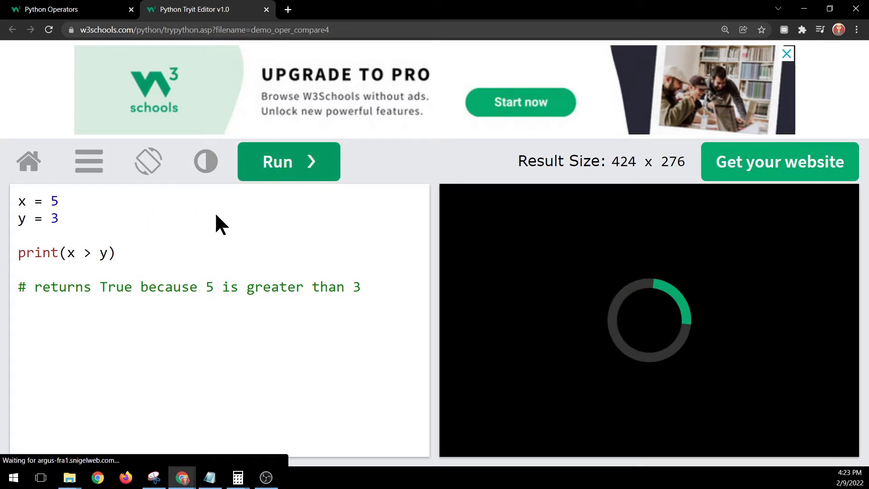
type("p")
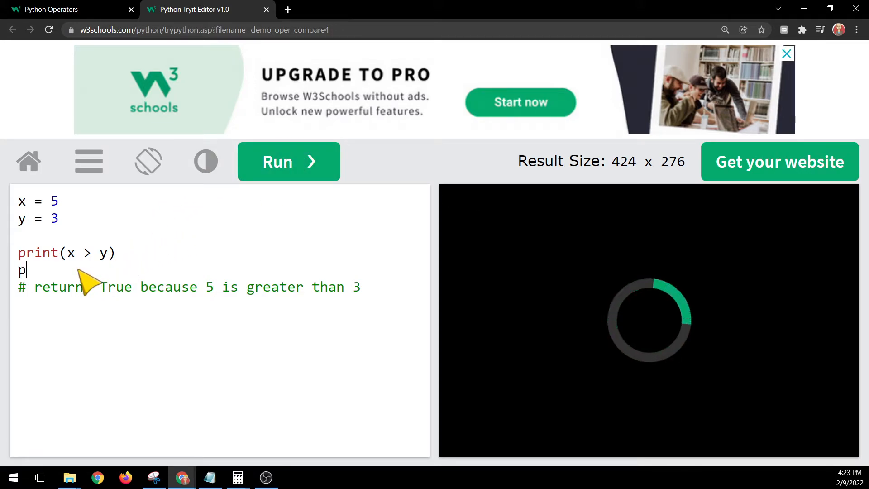
type("rint(")
left_click(67, 253)
type("#")
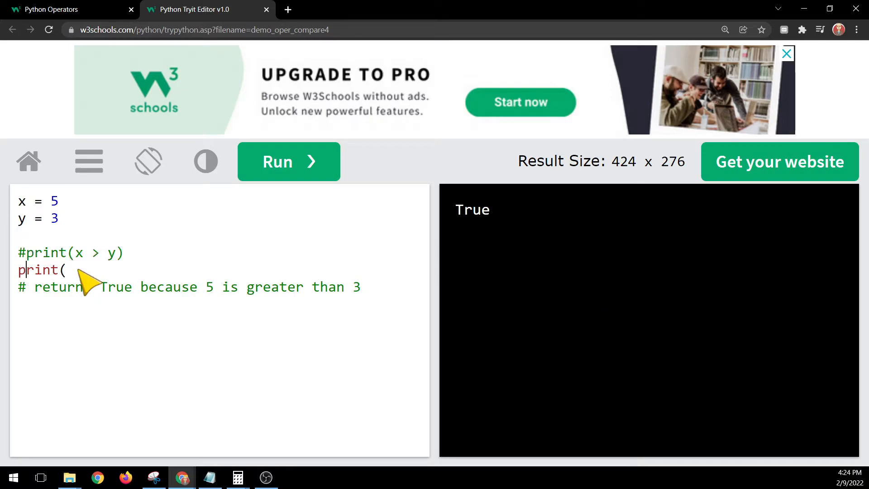
type("x")
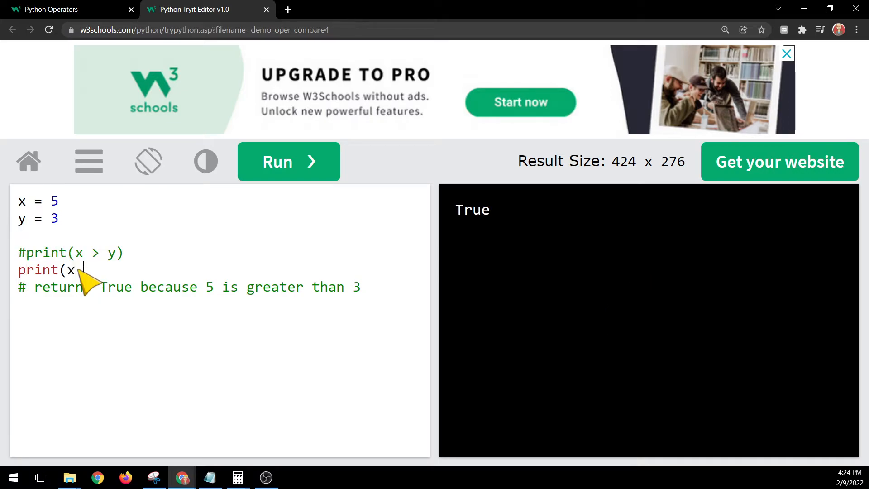
type("> y)")
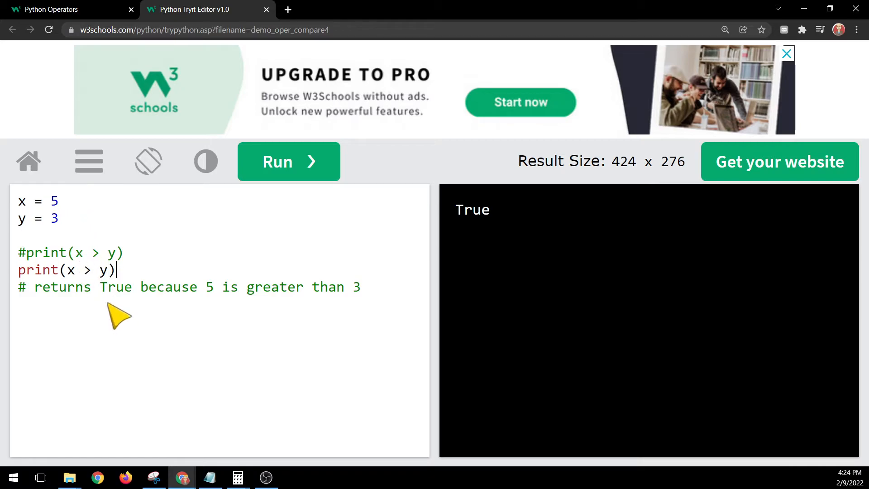
Step: Run the greater-than check, close the tab, and open the Less than example
left_click(288, 162)
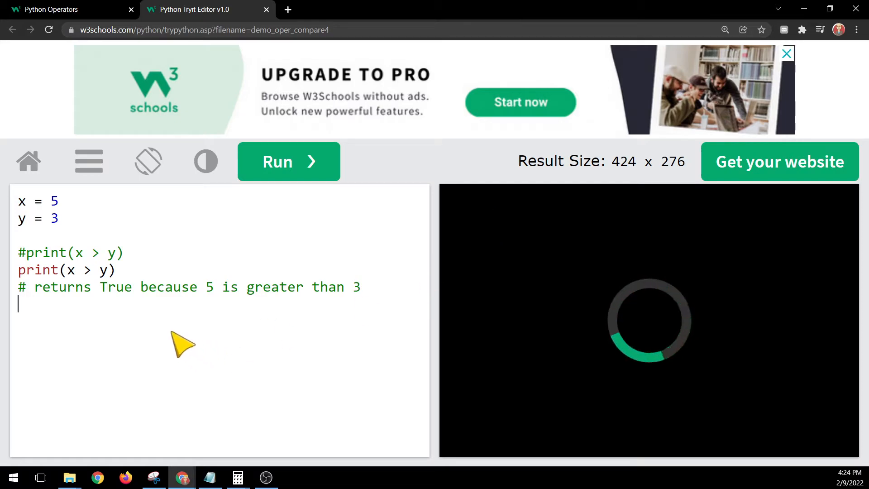
left_click(288, 162)
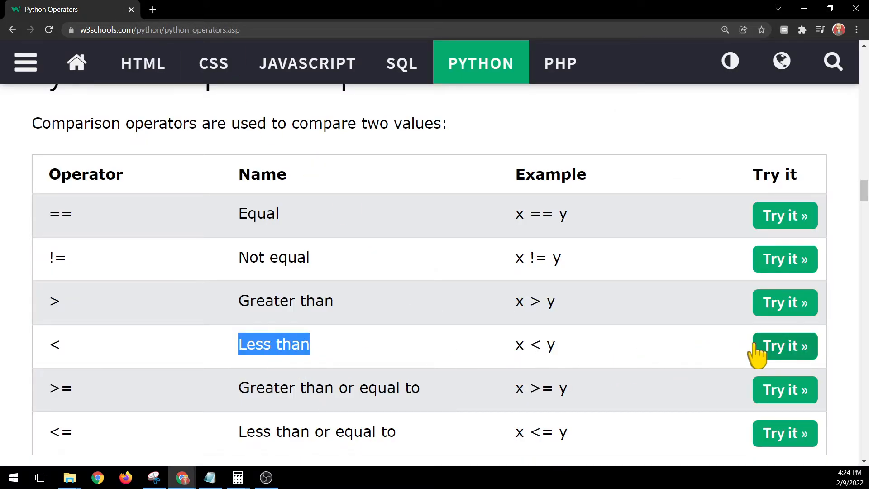
left_click(784, 346)
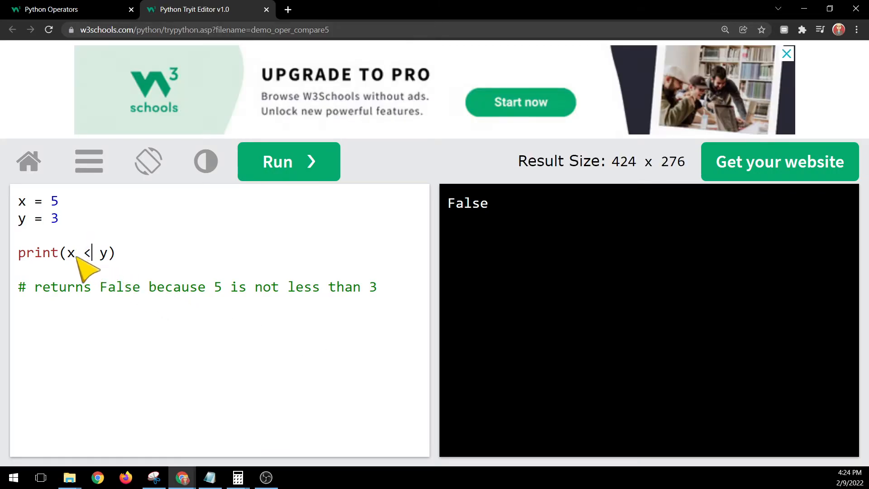
mouse_move(64, 241)
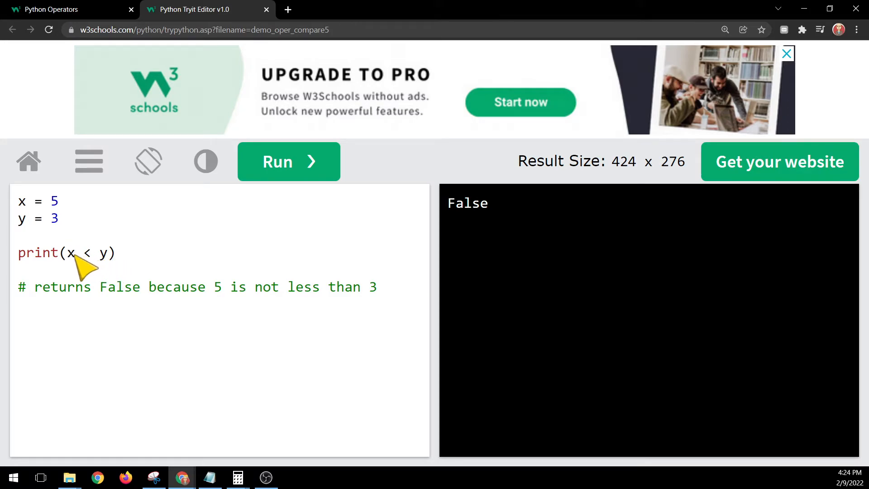
Step: Select the less-than print line and type a new print(x < y) line
left_click_drag(66, 253, 111, 253)
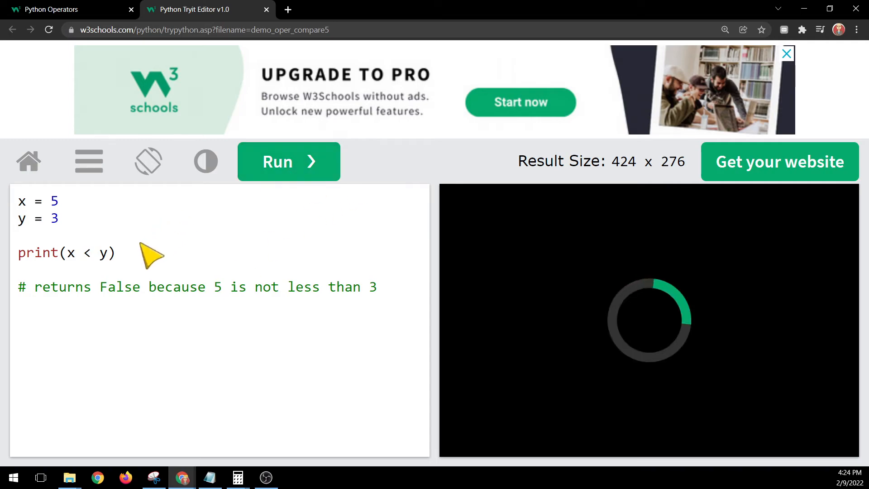
mouse_move(75, 279)
type("#")
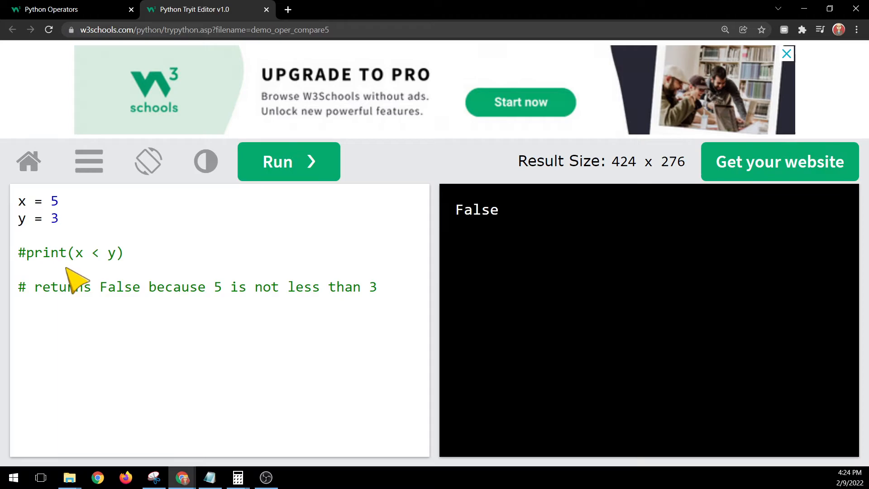
type("print(y")
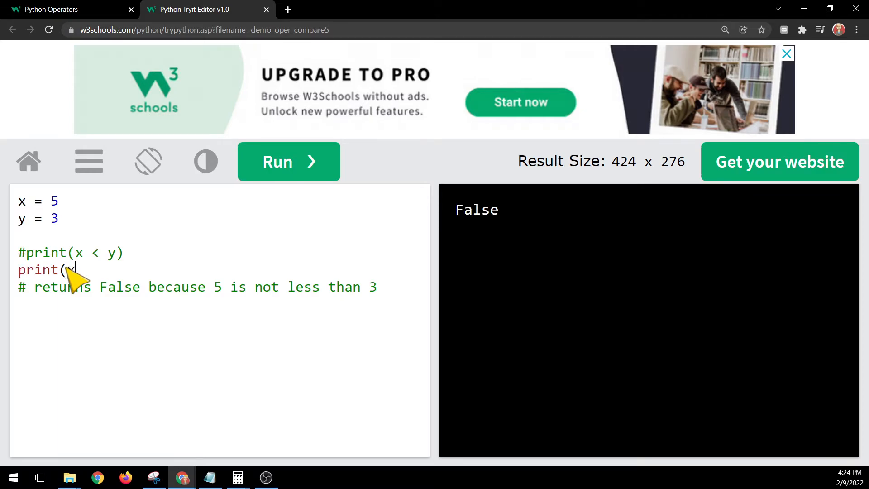
type("<")
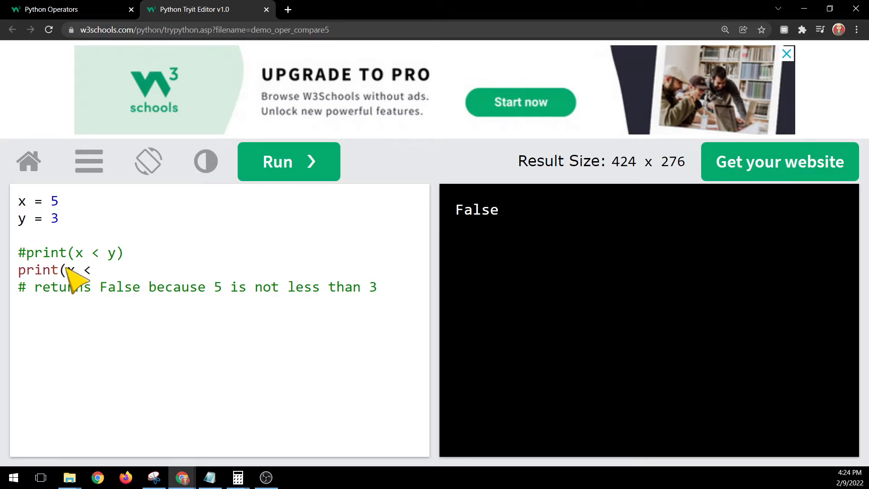
type("y")
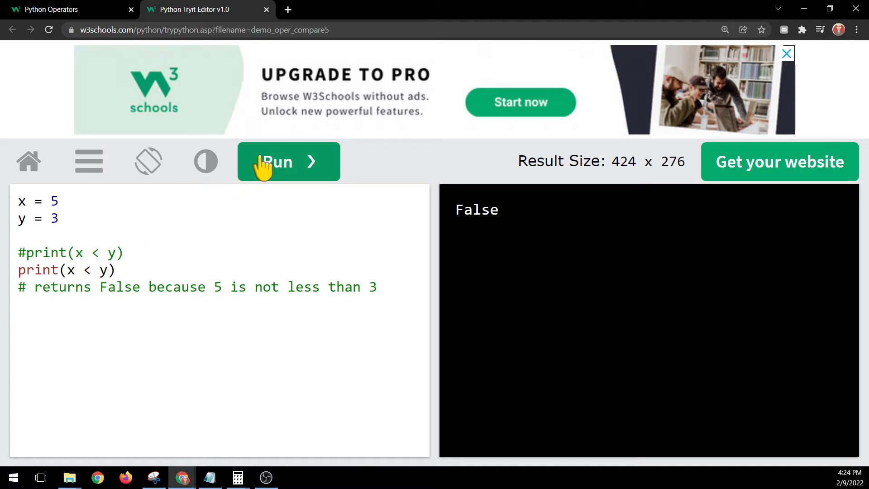
Step: Run the less-than check, still printing False, and close the tab
left_click(288, 162)
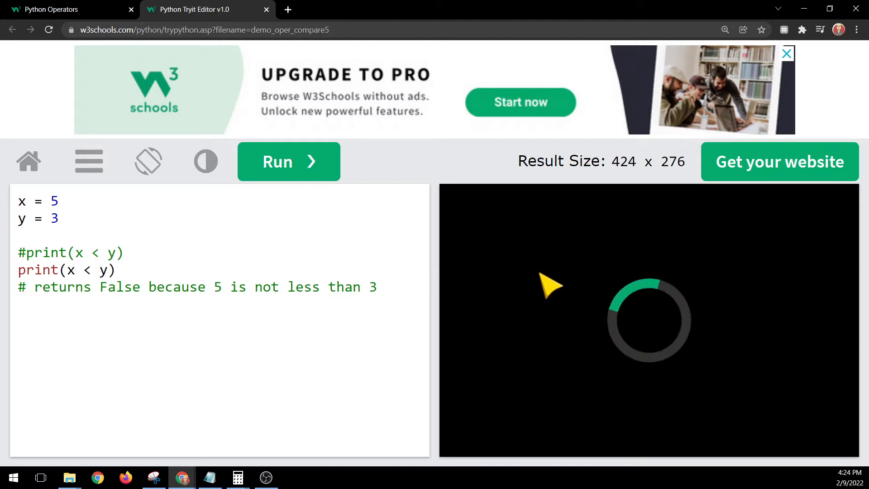
left_click(278, 161)
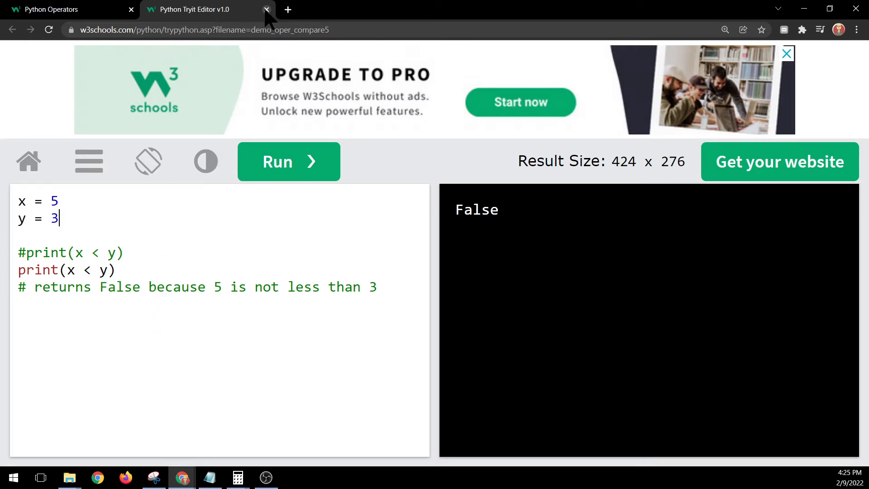
left_click(267, 10)
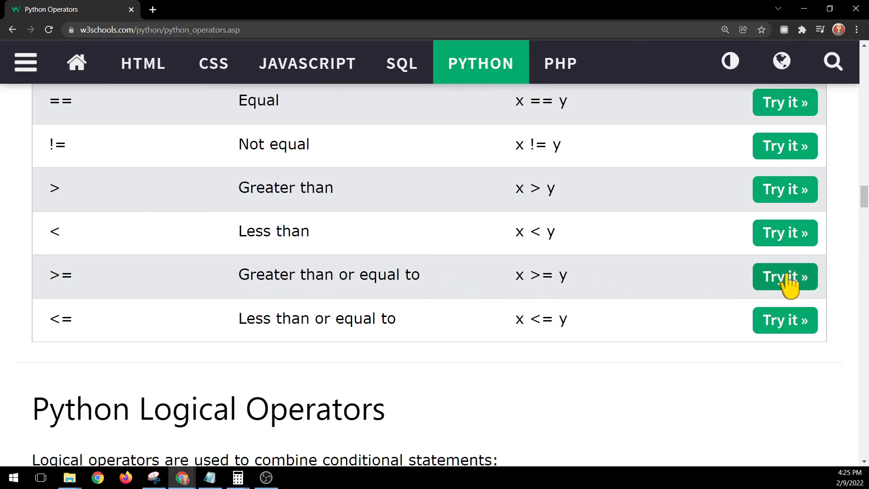
Step: Open the Greater than or equal example and edit it to print(3 >= 3)
left_click(785, 276)
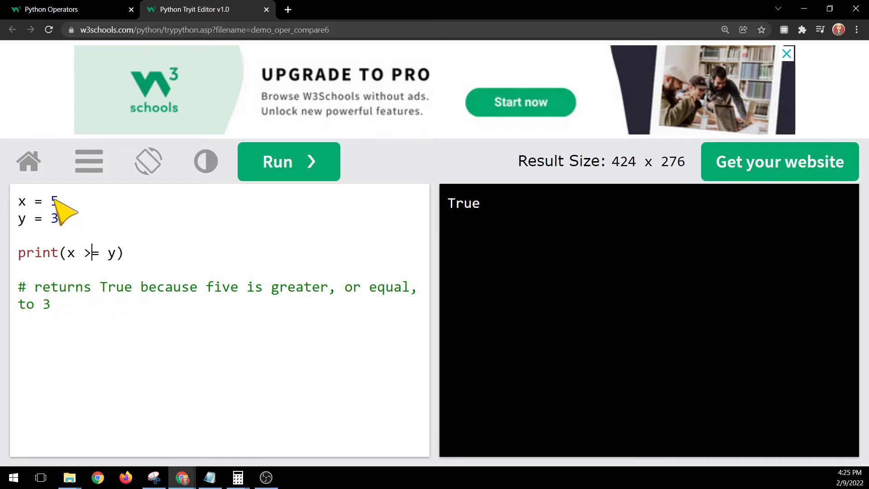
mouse_move(215, 299)
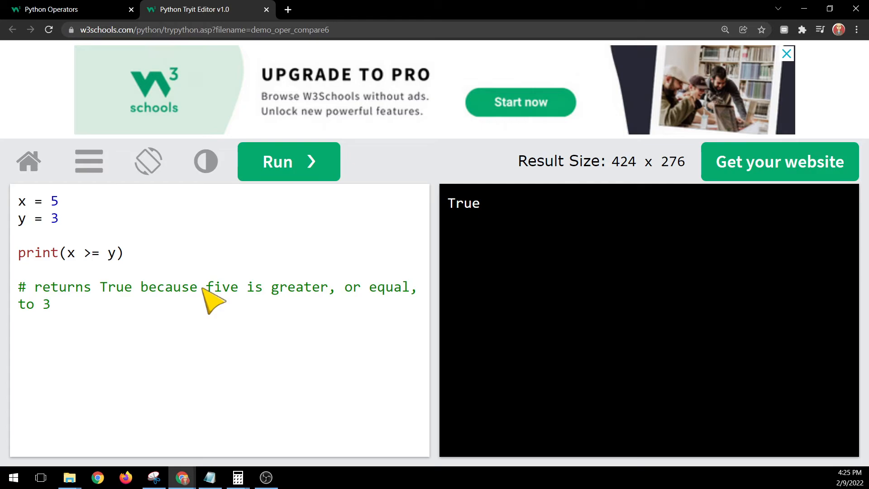
mouse_move(333, 309)
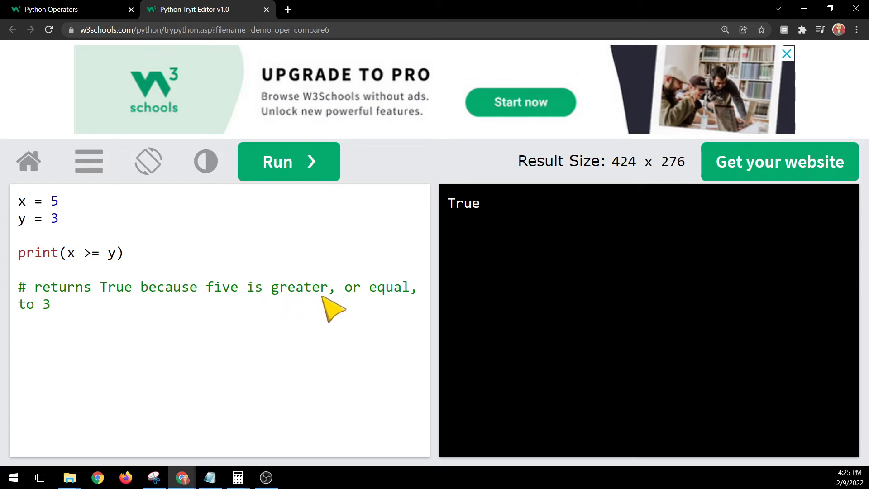
mouse_move(77, 322)
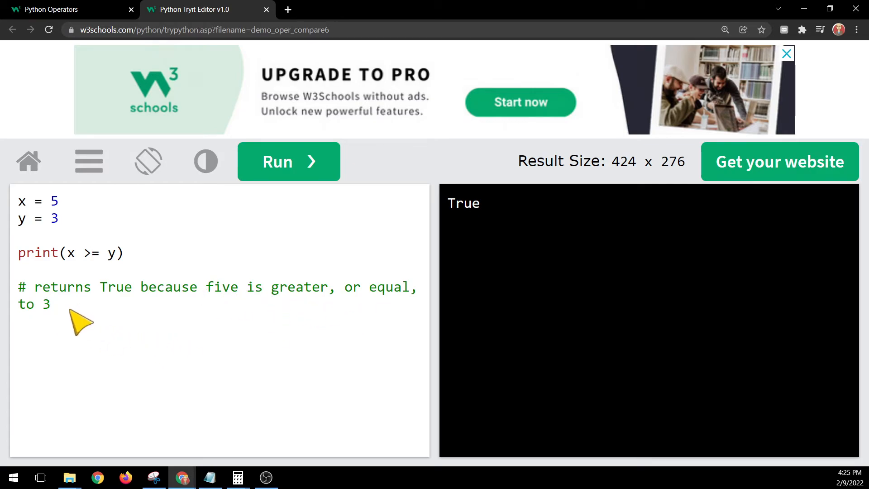
left_click(289, 161)
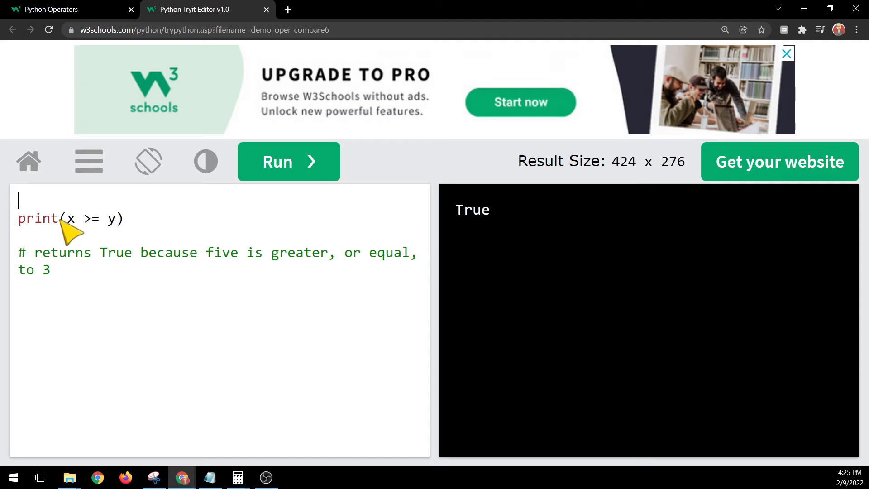
key("Backspace")
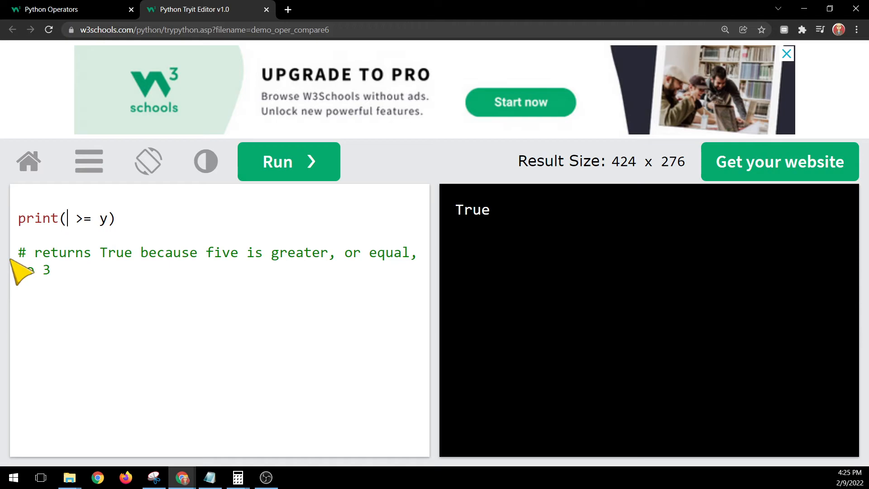
type("5")
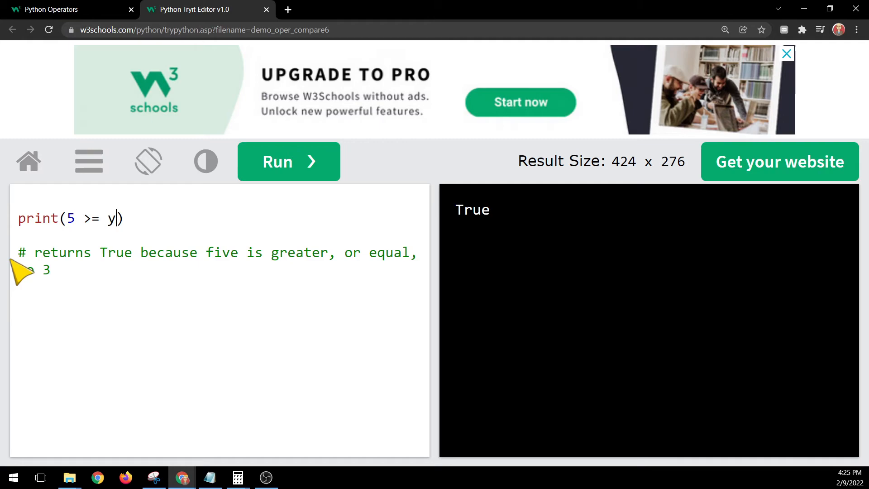
type("3")
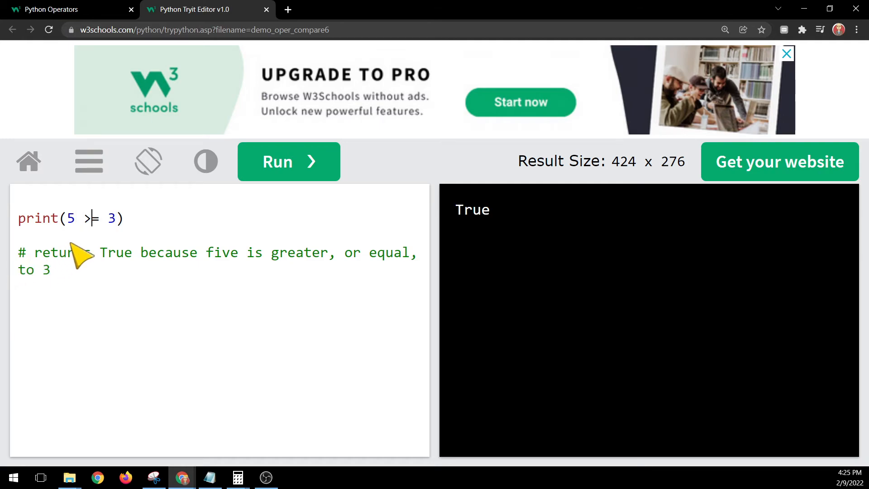
type("=")
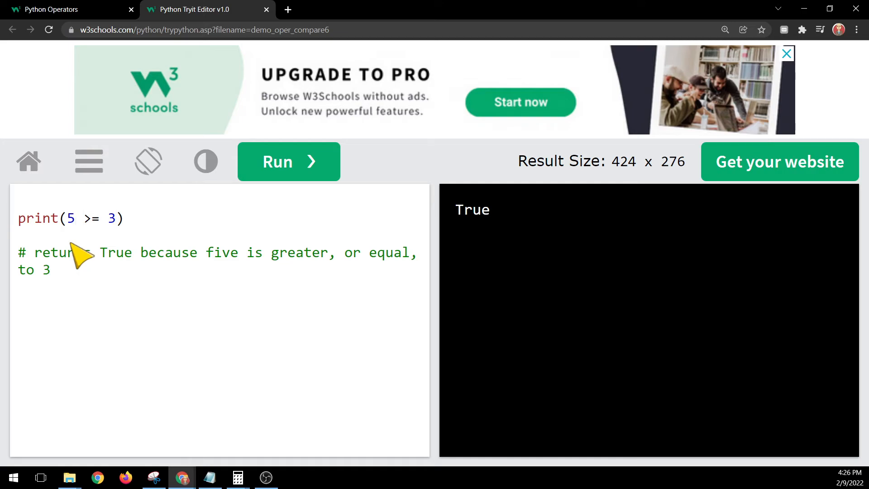
type("3")
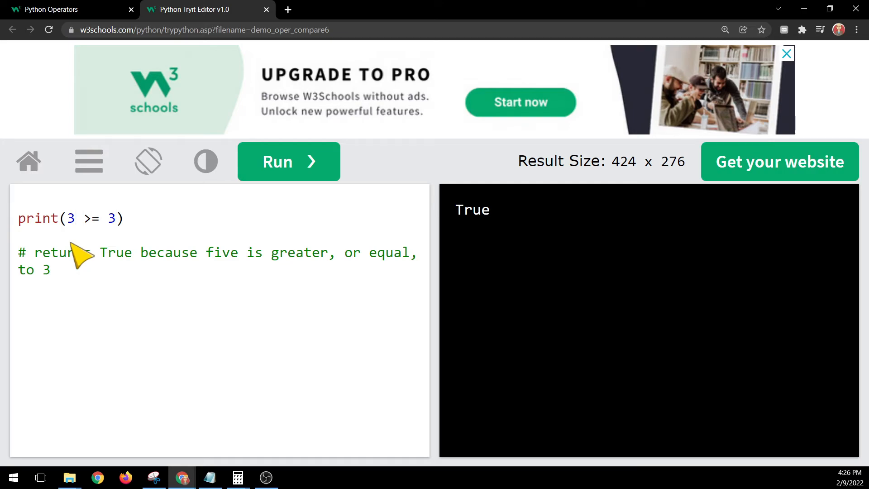
mouse_move(108, 244)
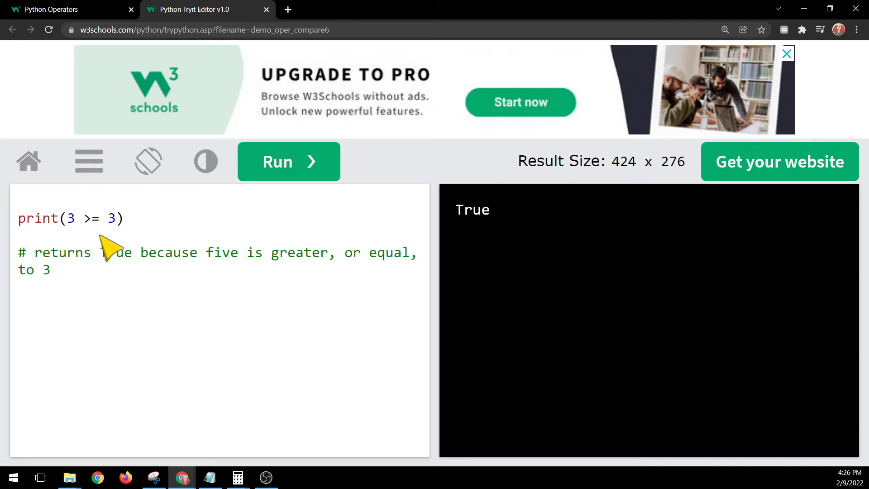
Step: Run it to print True, close the tab, and open the Less than or equal example
left_click(288, 161)
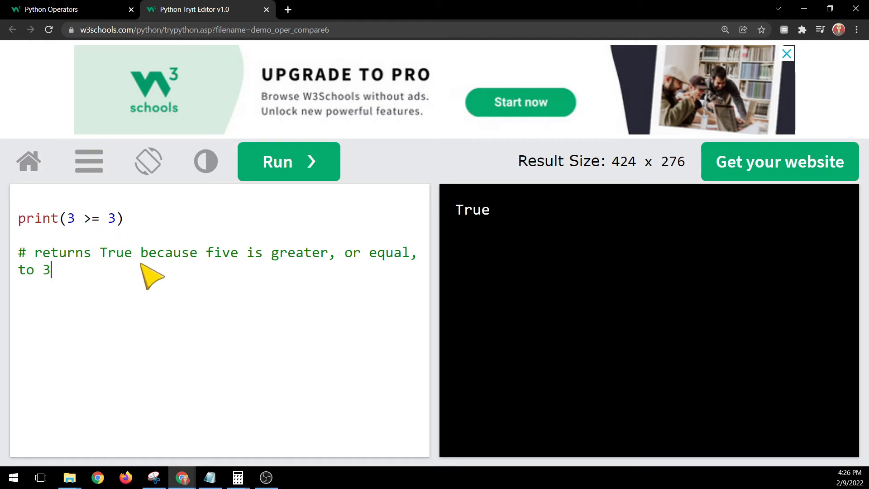
mouse_move(114, 125)
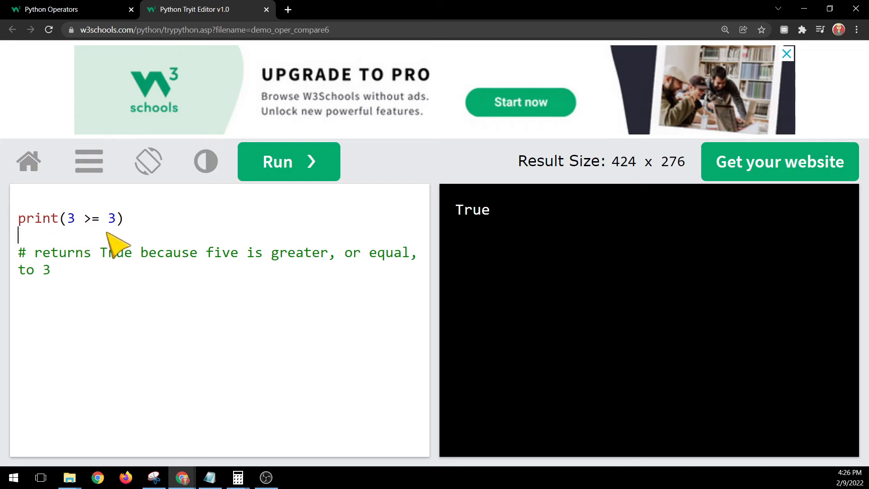
mouse_move(268, 15)
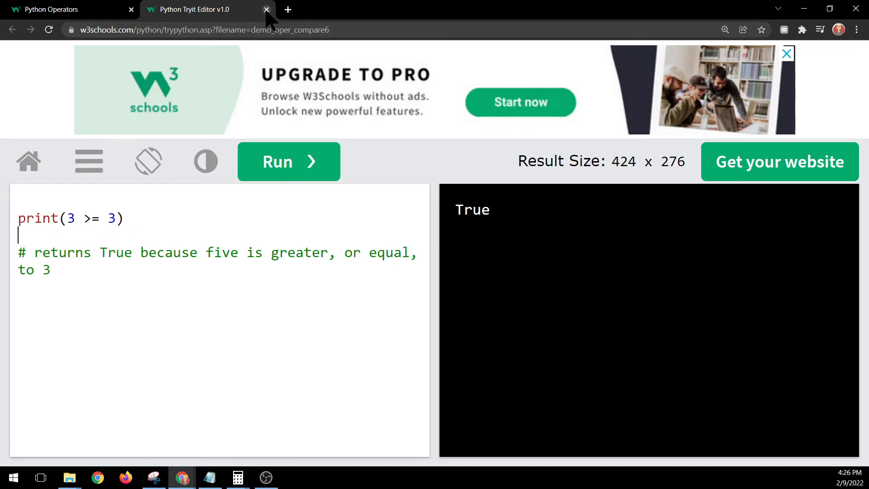
left_click(267, 10)
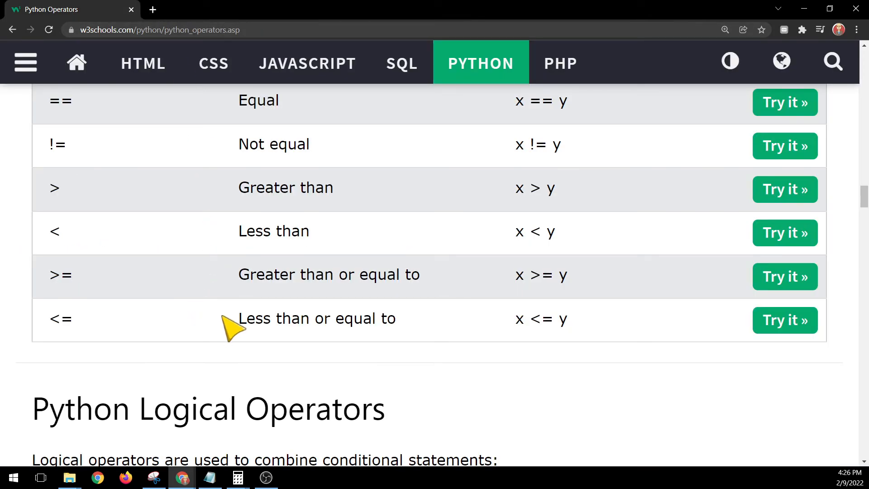
double_click(317, 318)
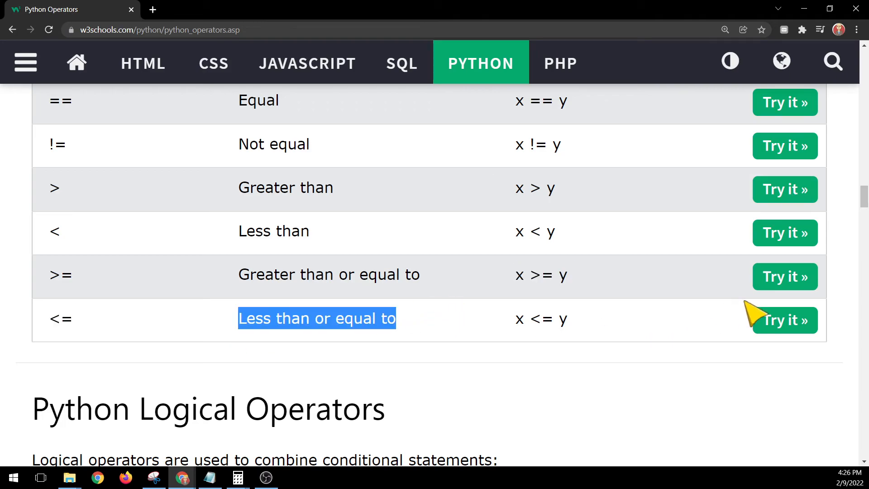
left_click(785, 320)
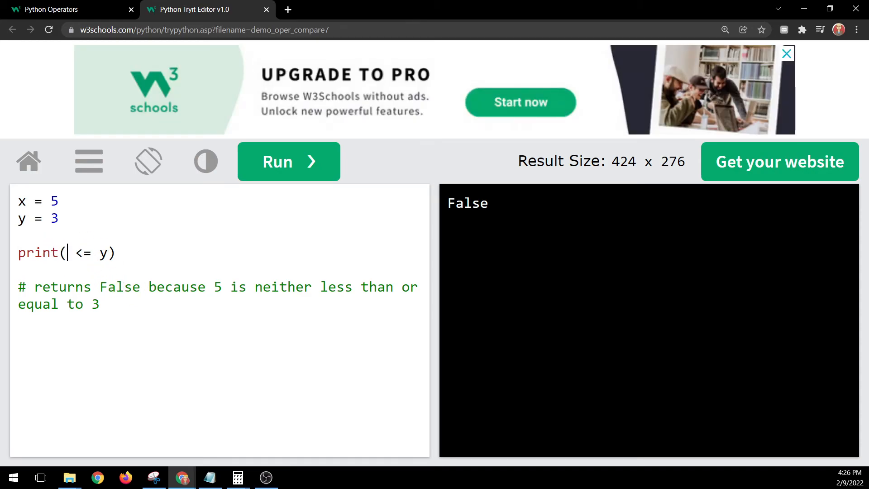
Step: Replace x and y with 5 and 3 and run 5 <= 3, printing False
type("5")
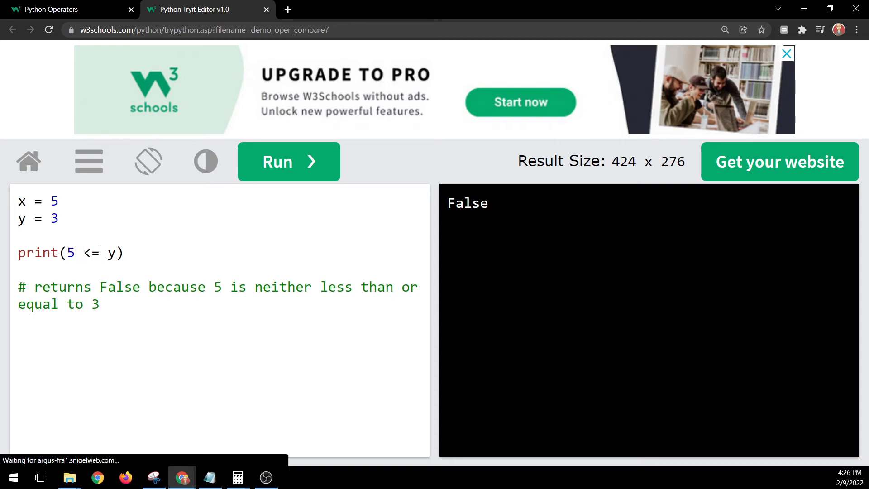
type("3")
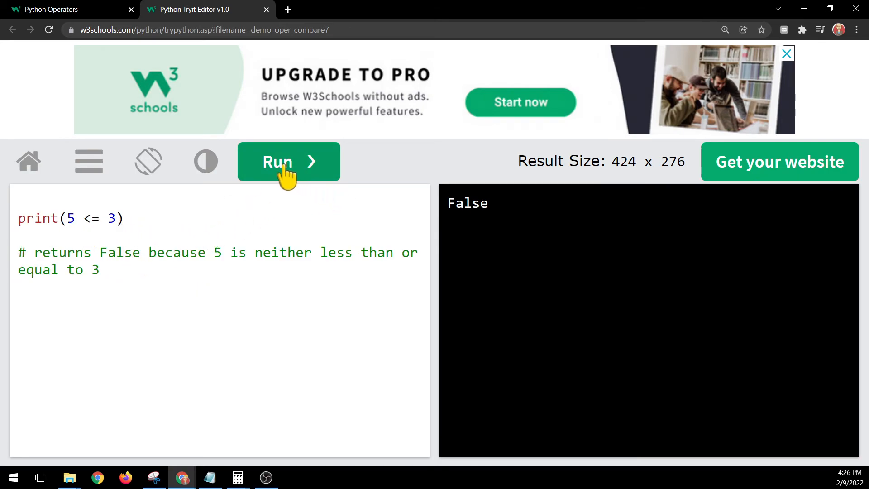
left_click(289, 161)
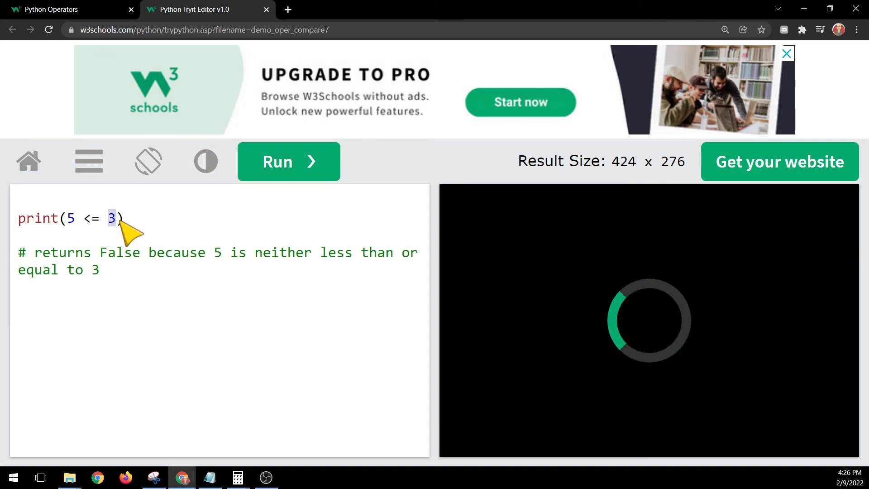
left_click(288, 161)
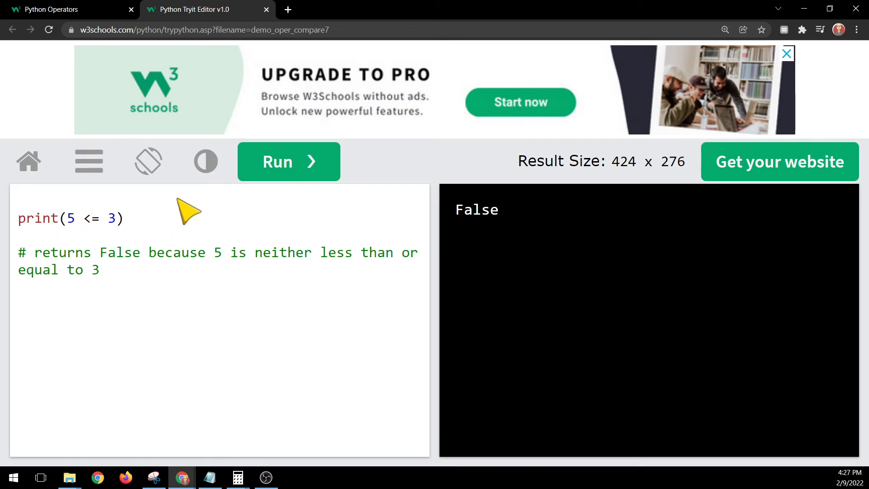
mouse_move(471, 219)
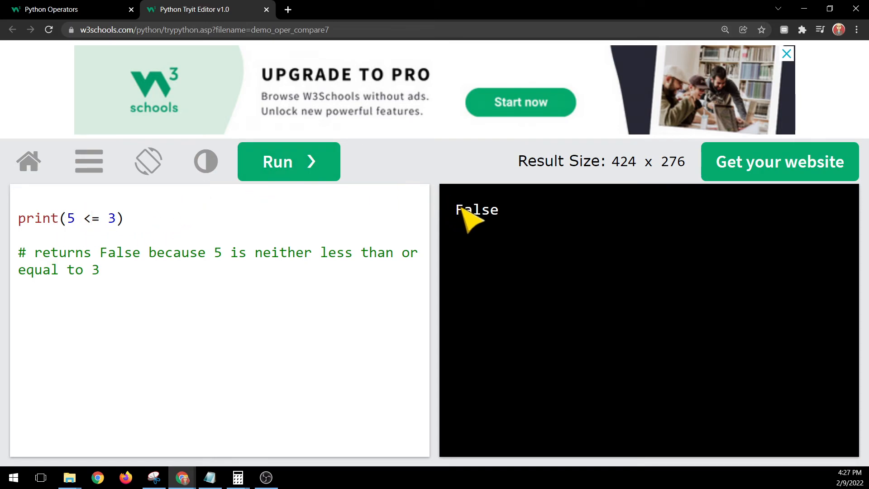
double_click(476, 210)
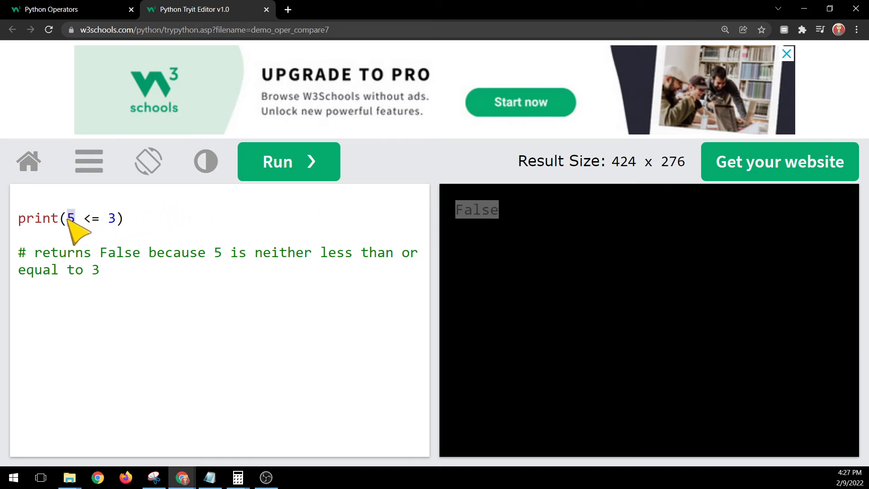
Step: Change the first value to 4, then 3, running 4 <= 3 and 3 <= 3
type("4")
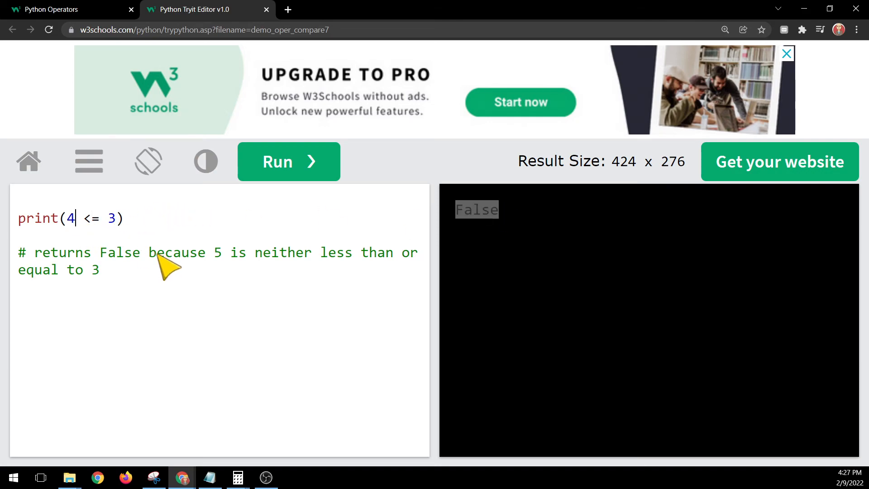
mouse_move(92, 239)
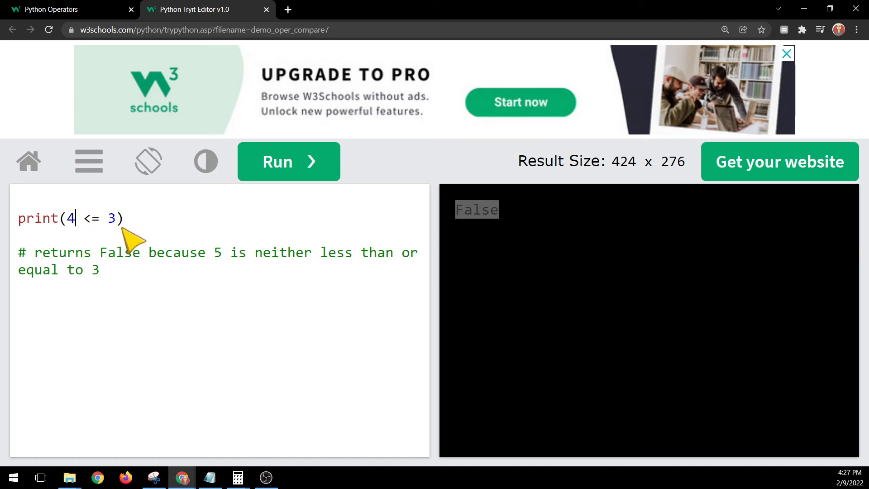
left_click(288, 161)
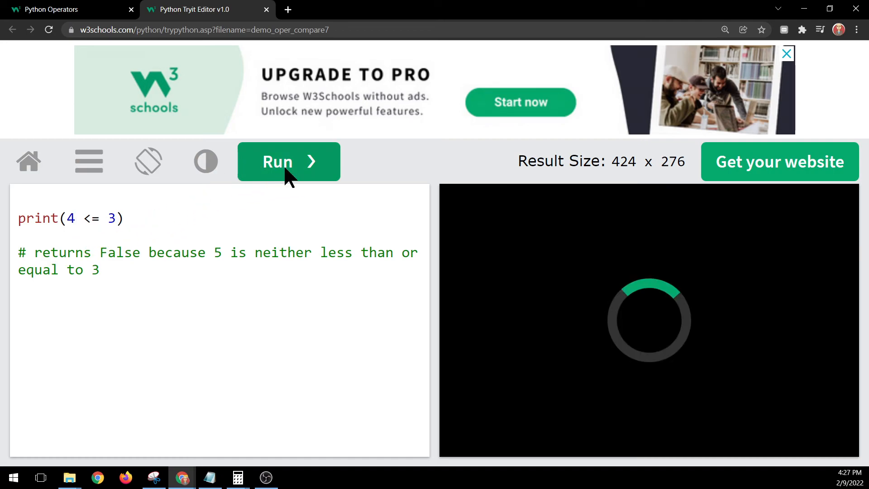
double_click(69, 218)
type("3")
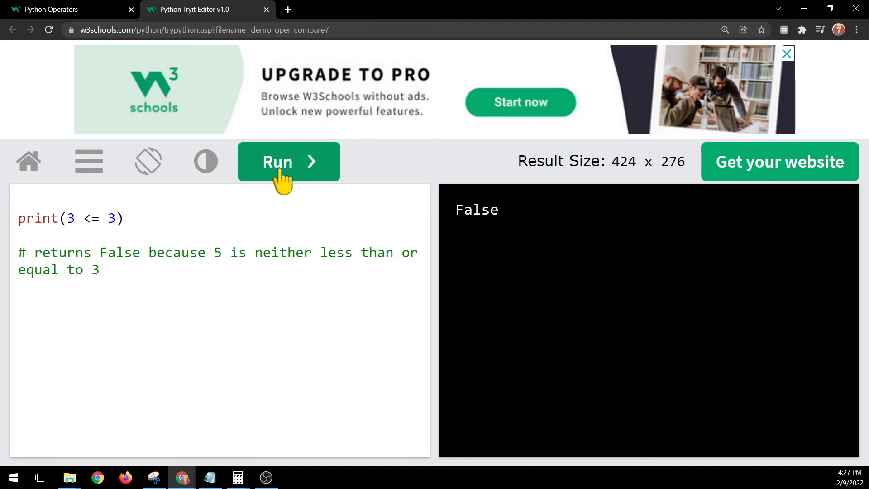
left_click(288, 161)
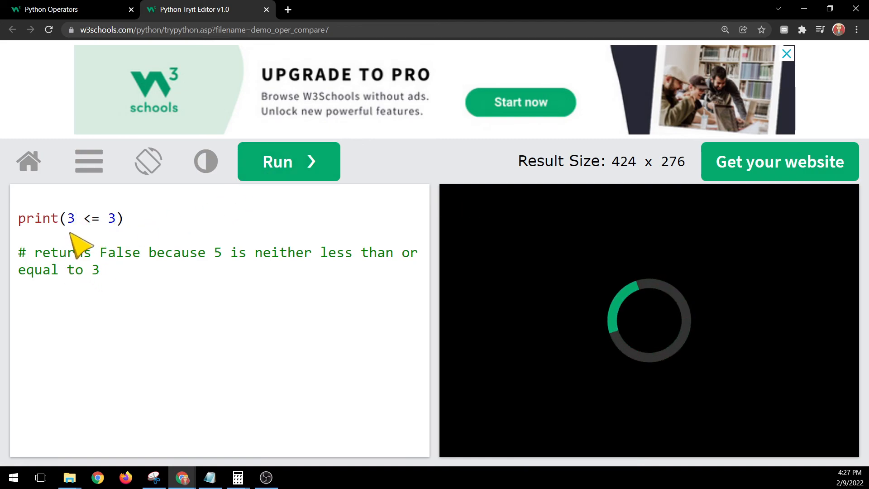
mouse_move(535, 294)
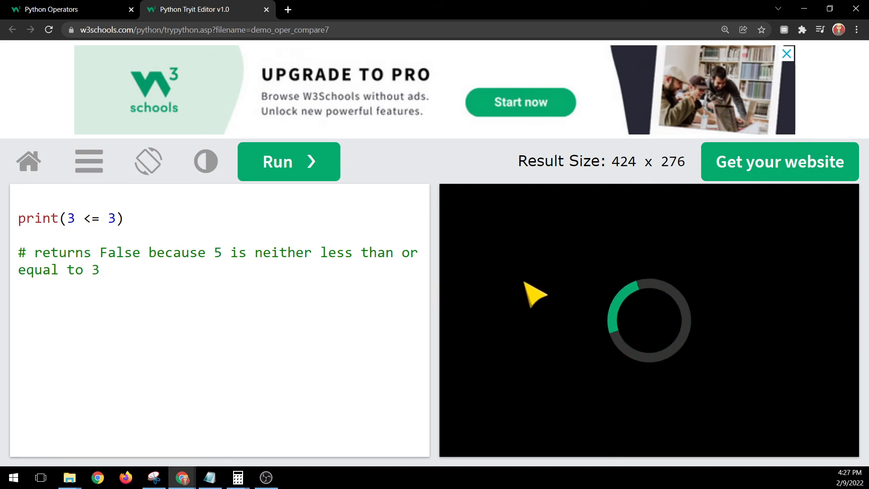
left_click(288, 161)
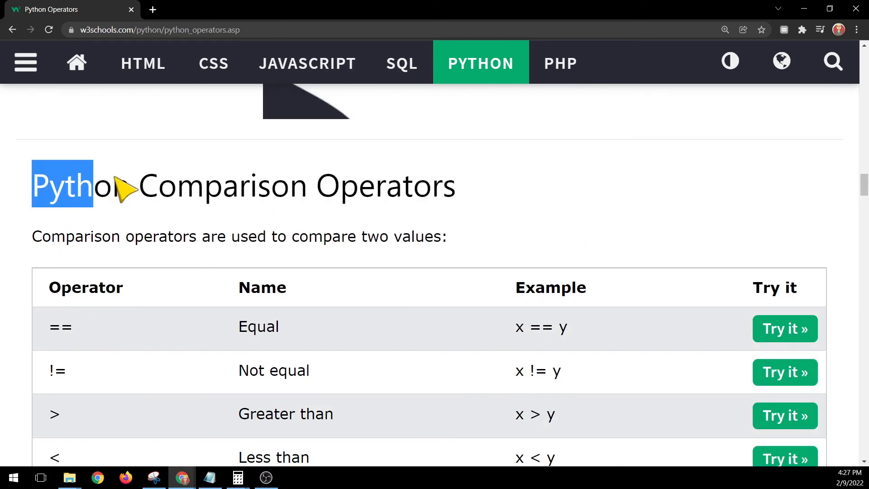
Step: Scroll to the Python Logical Operators table and highlight the and and not operators
left_click(194, 235)
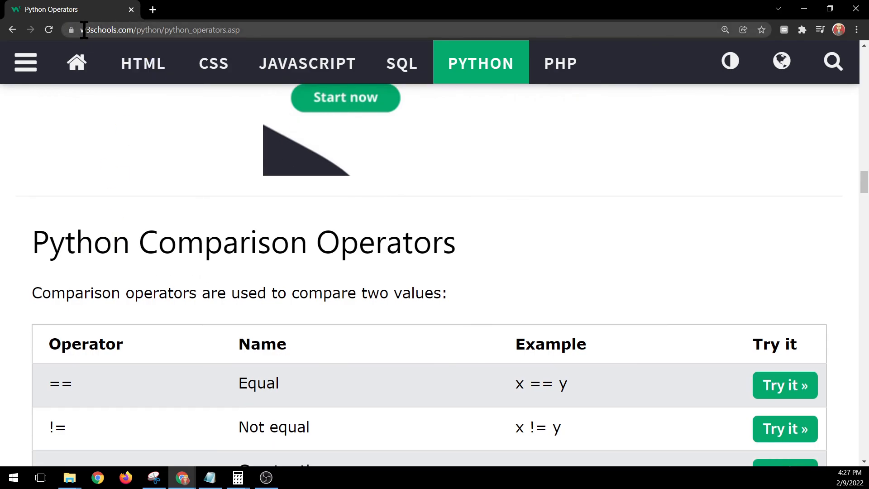
scroll("down", 3)
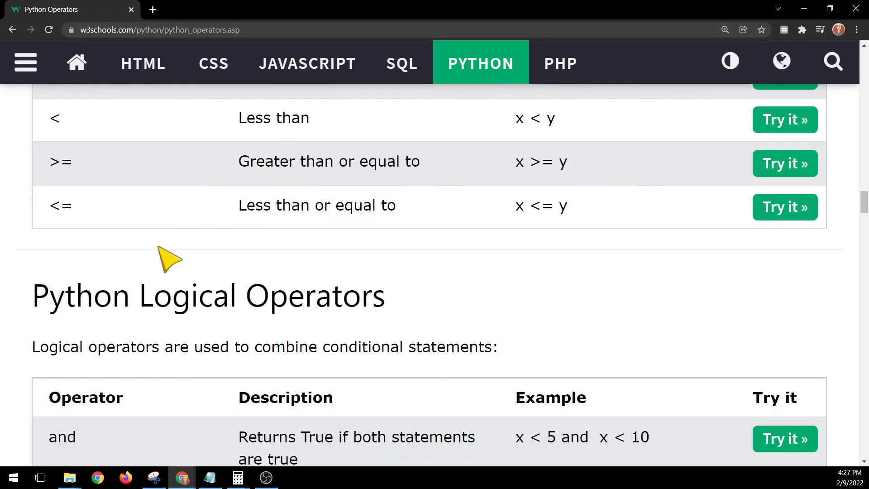
scroll("down", 3)
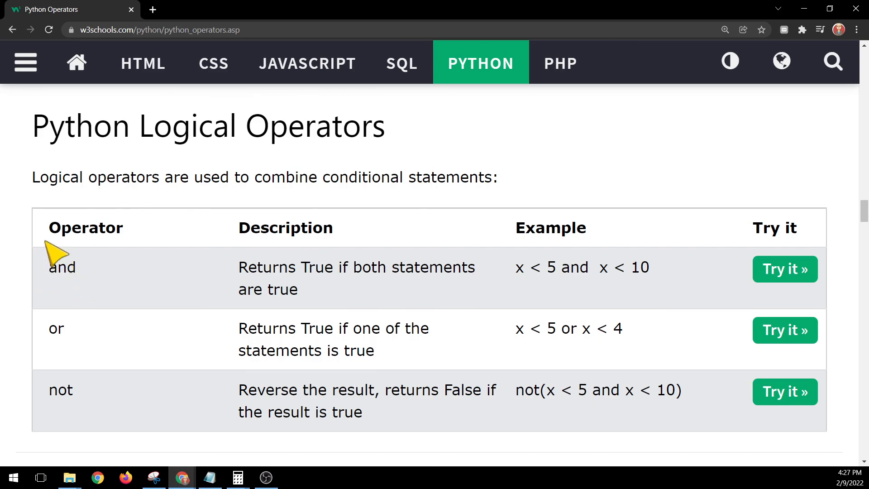
double_click(62, 267)
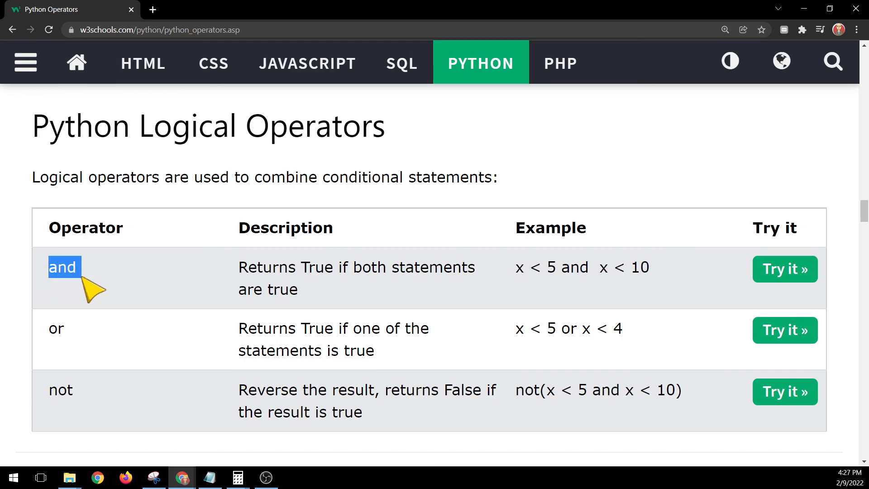
double_click(60, 390)
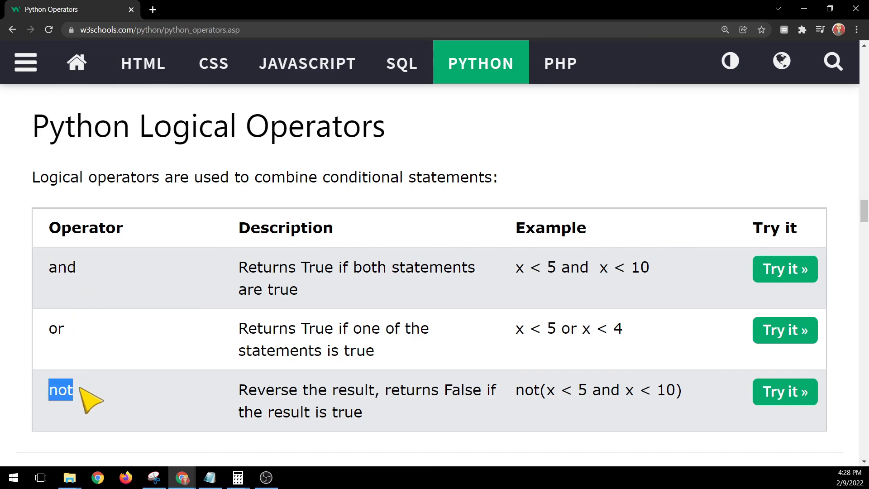
scroll("down", 3)
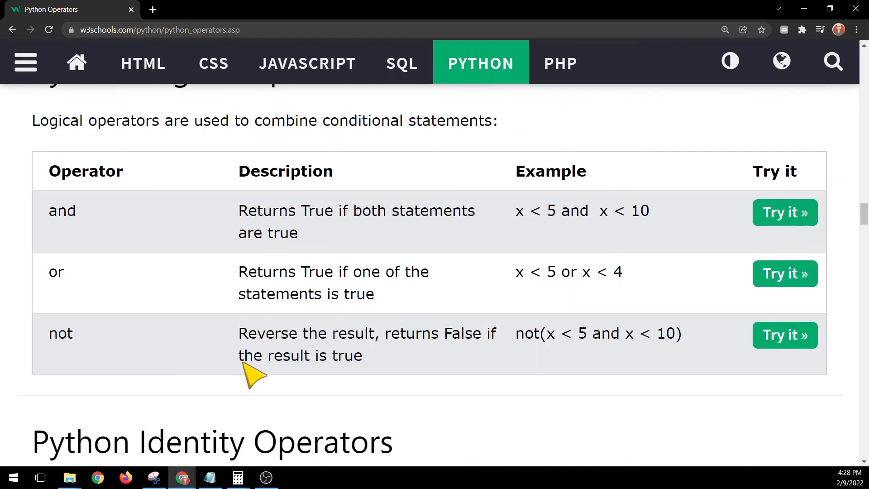